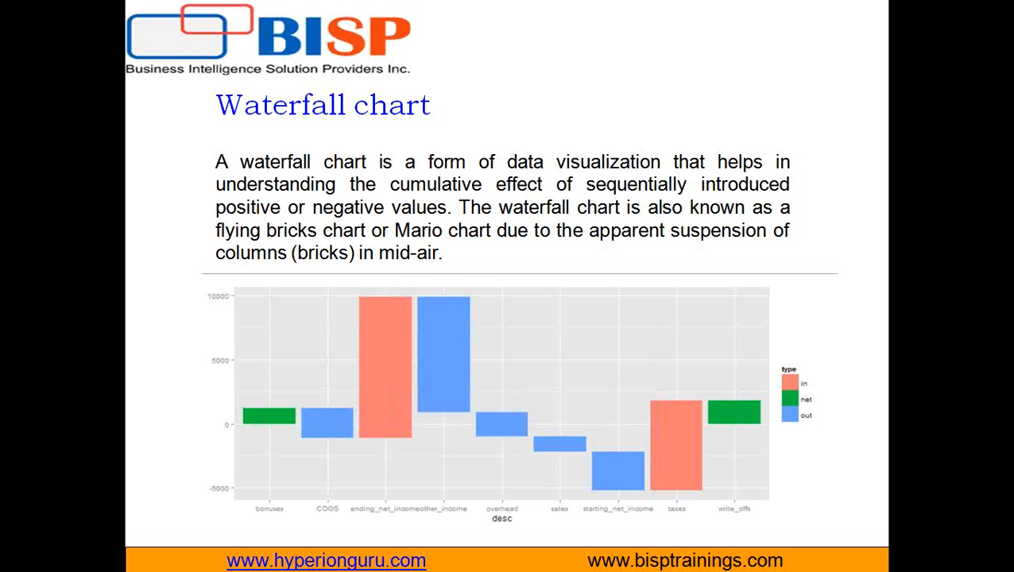
mouse_move(757, 340)
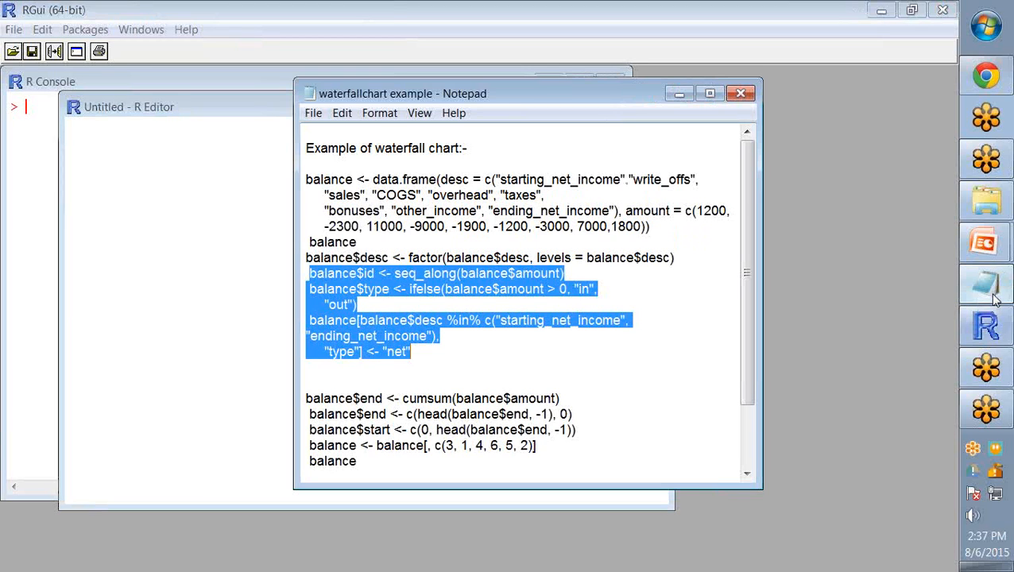
Select the balance data.frame code in the waterfall example script.
left_click(305, 178)
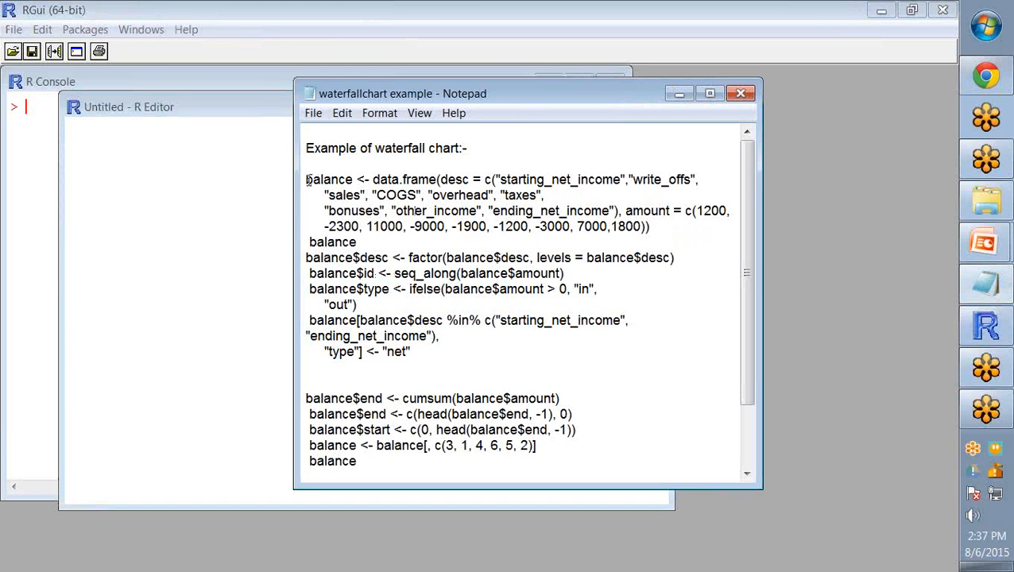
left_click_drag(305, 178, 648, 225)
type("balance")
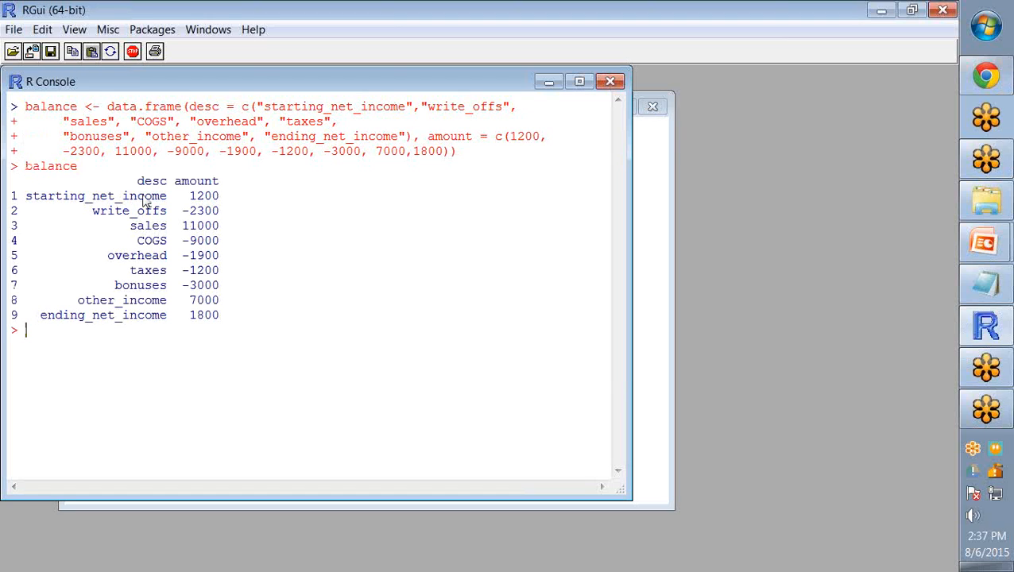
mouse_move(226, 286)
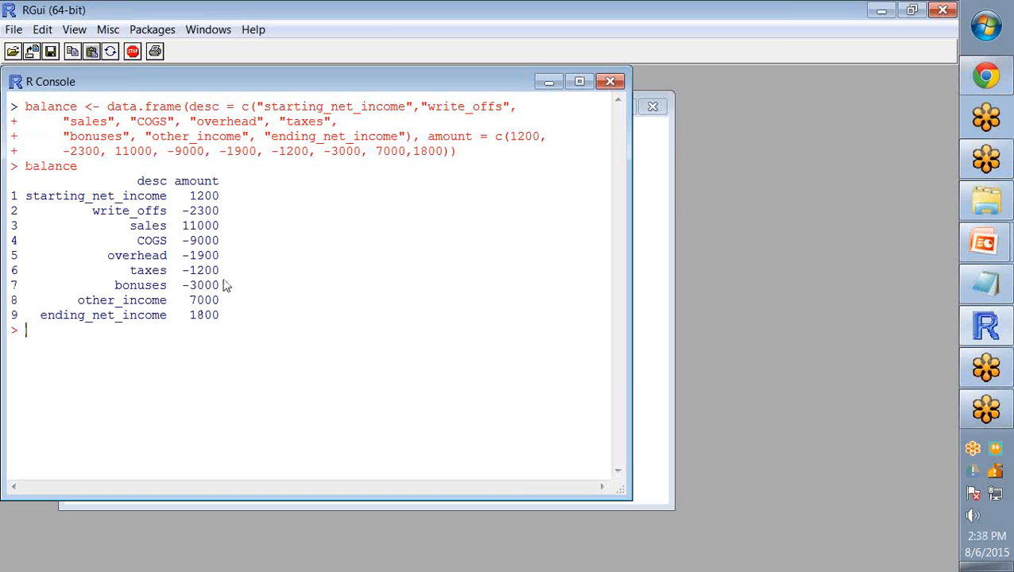
mouse_move(156, 316)
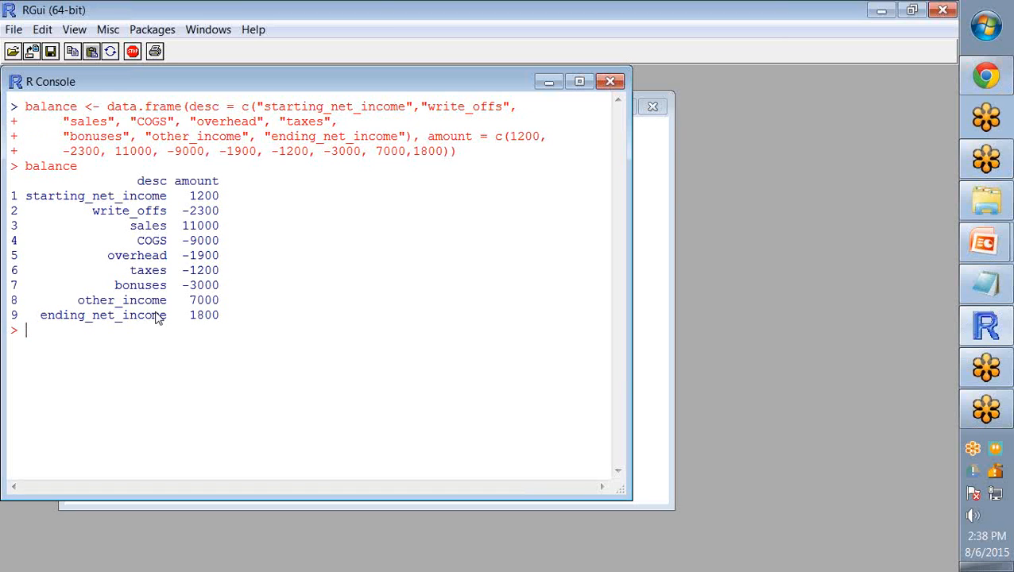
mouse_move(291, 287)
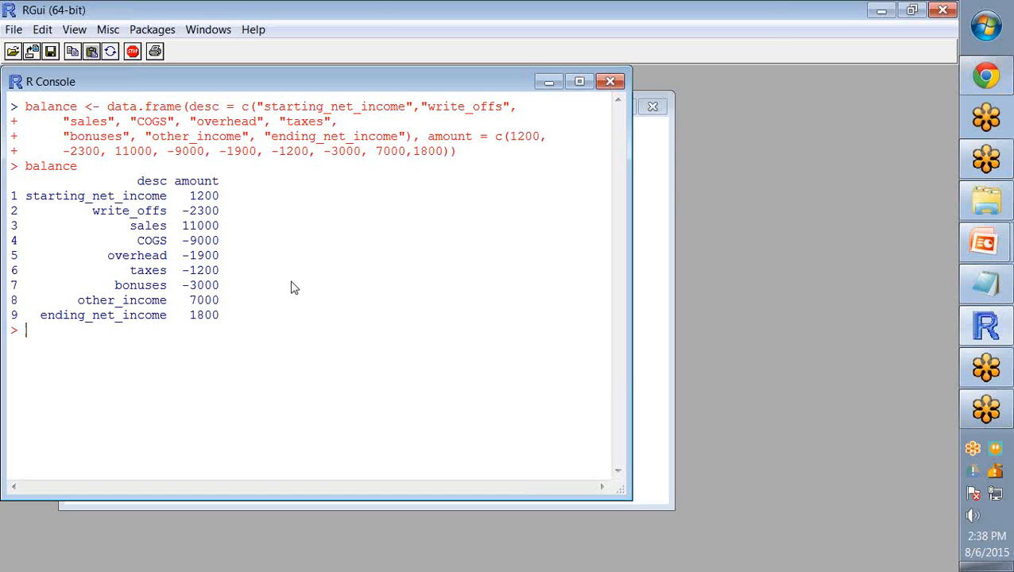
mouse_move(580, 242)
type("balance$desc <- factor(balance$desc, levels = balance$desc)")
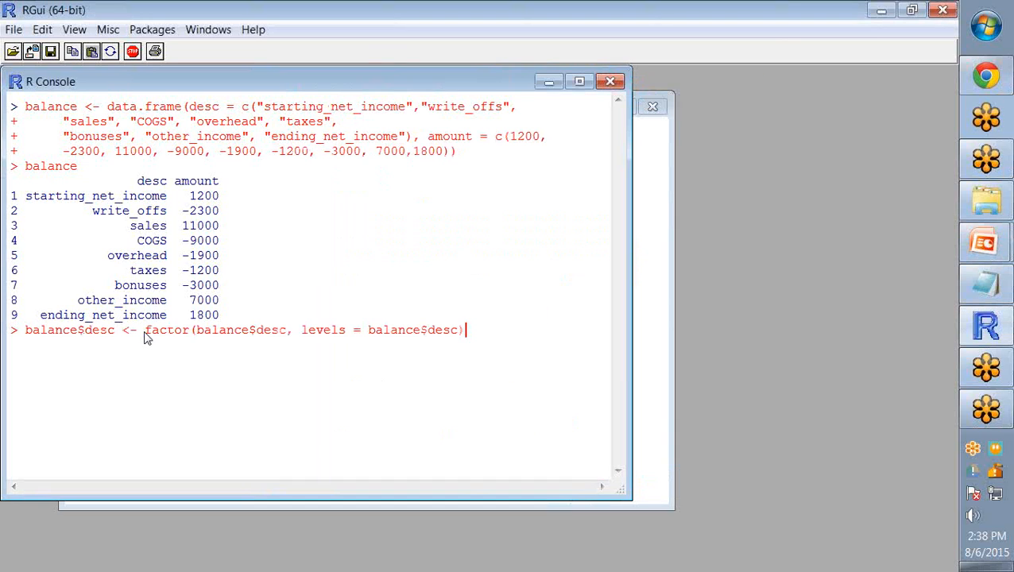
Run the factor, id and type assignments, highlighting amount, ending_net_income, type and net to explain them.
key("Return")
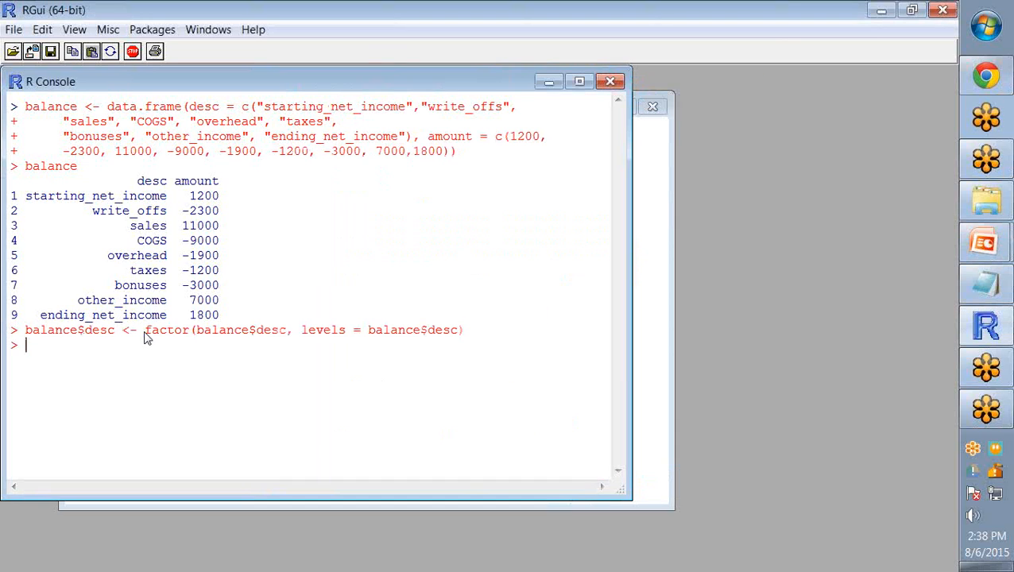
mouse_move(267, 342)
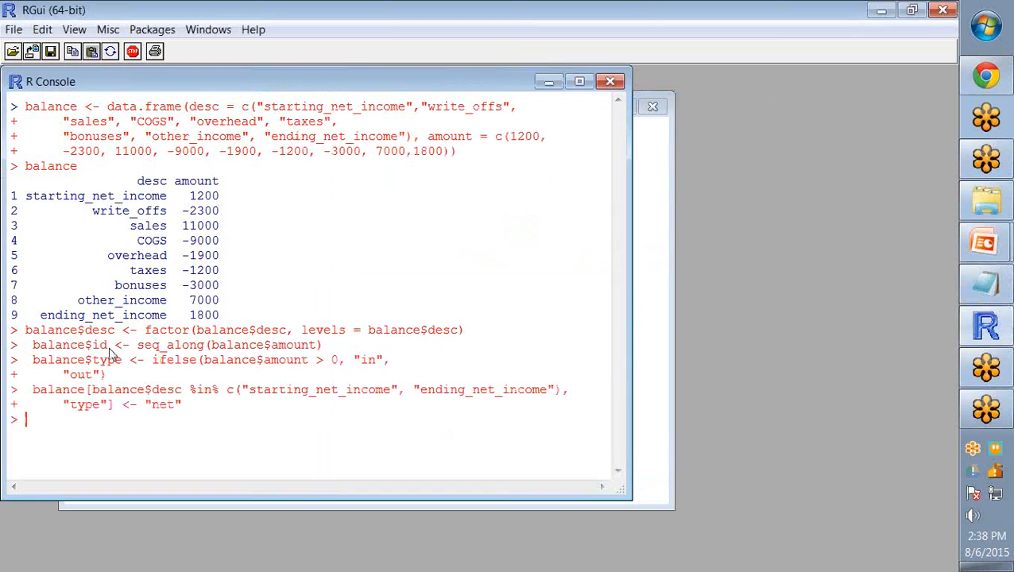
double_click(170, 345)
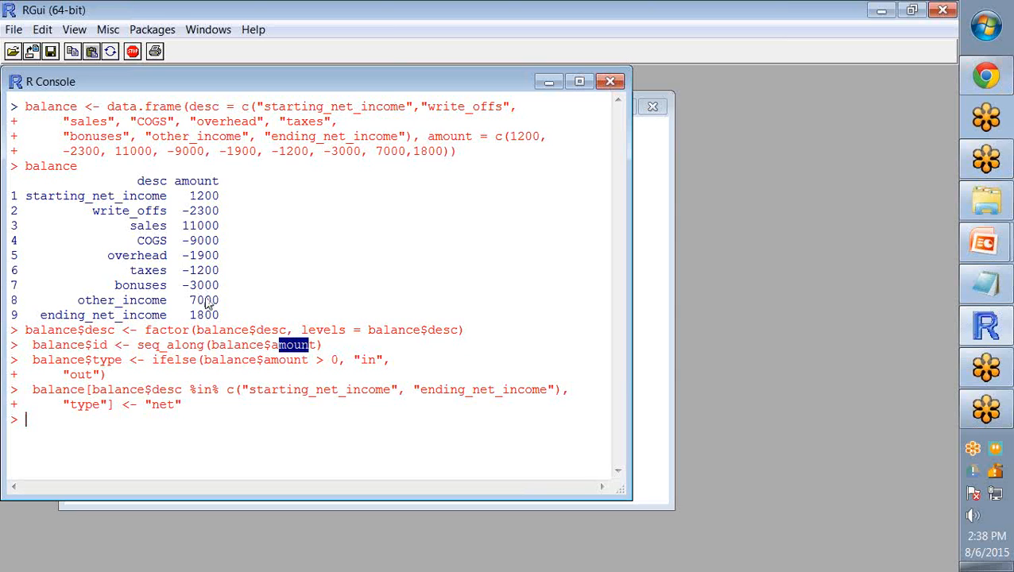
mouse_move(190, 197)
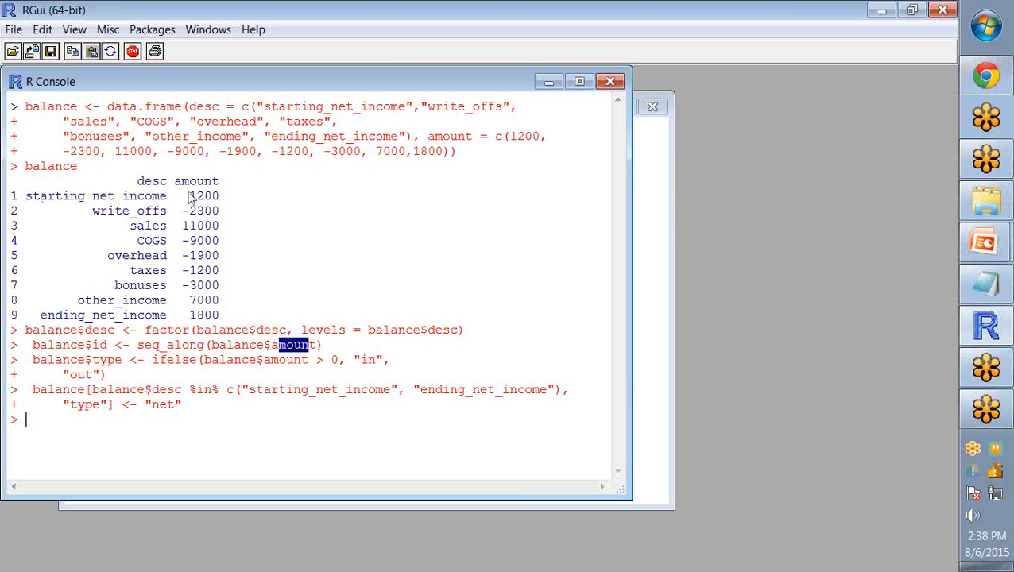
mouse_move(191, 324)
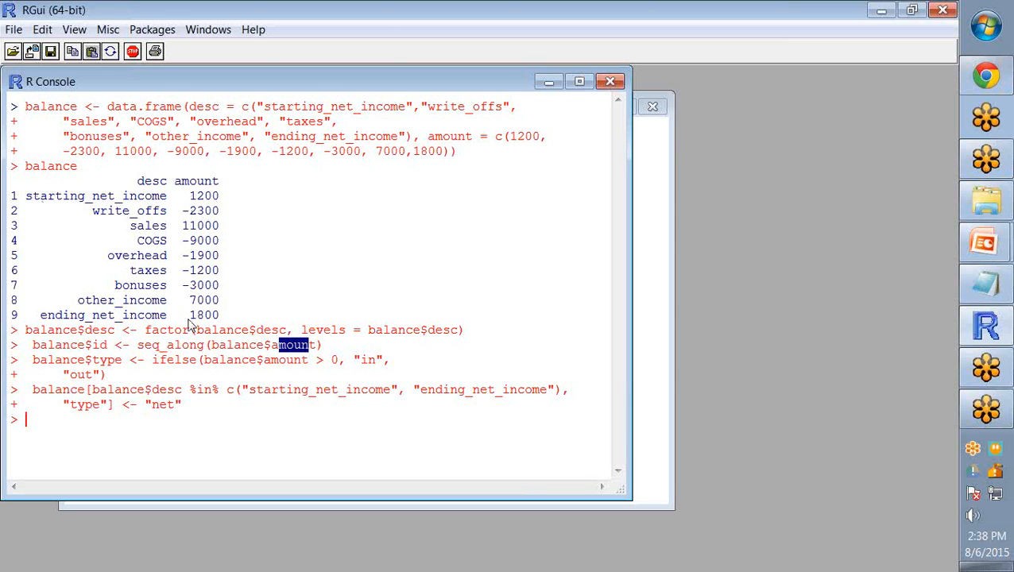
mouse_move(130, 347)
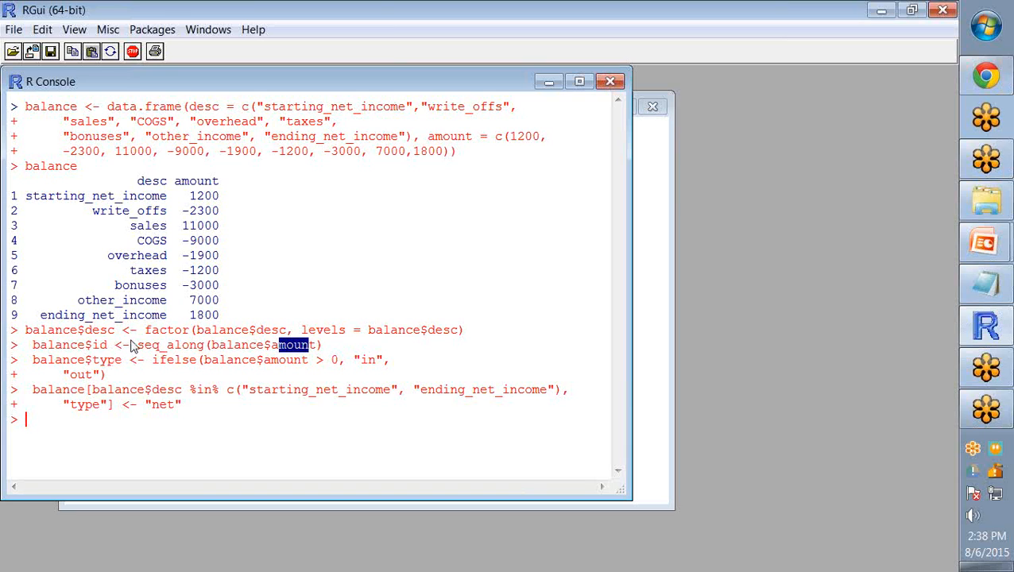
mouse_move(118, 375)
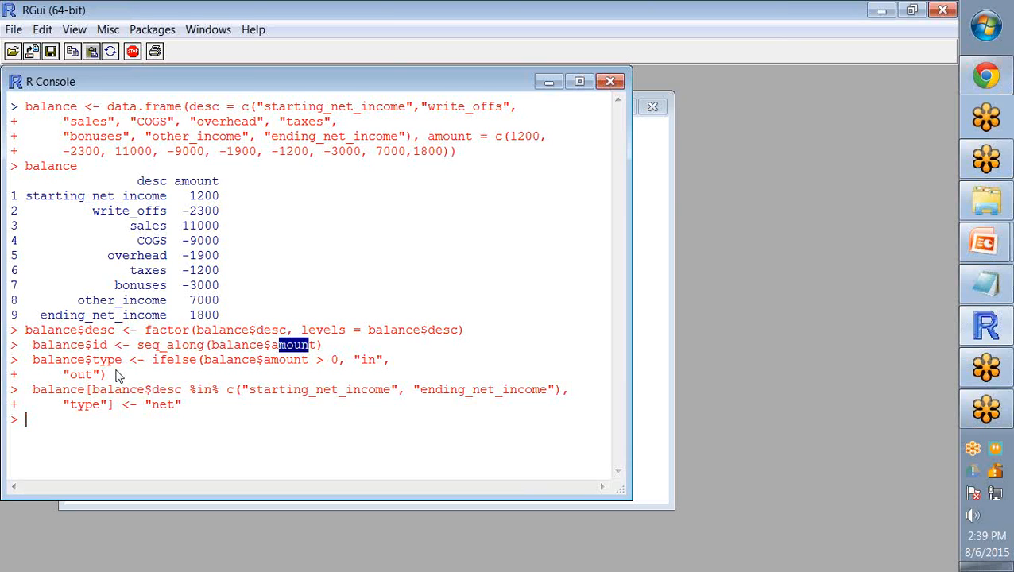
mouse_move(140, 354)
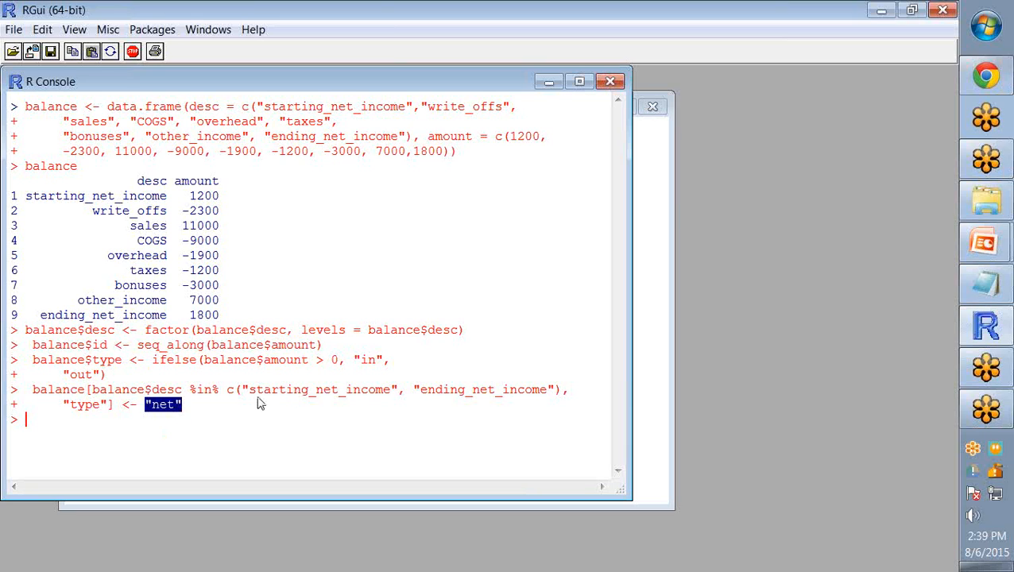
double_click(321, 389)
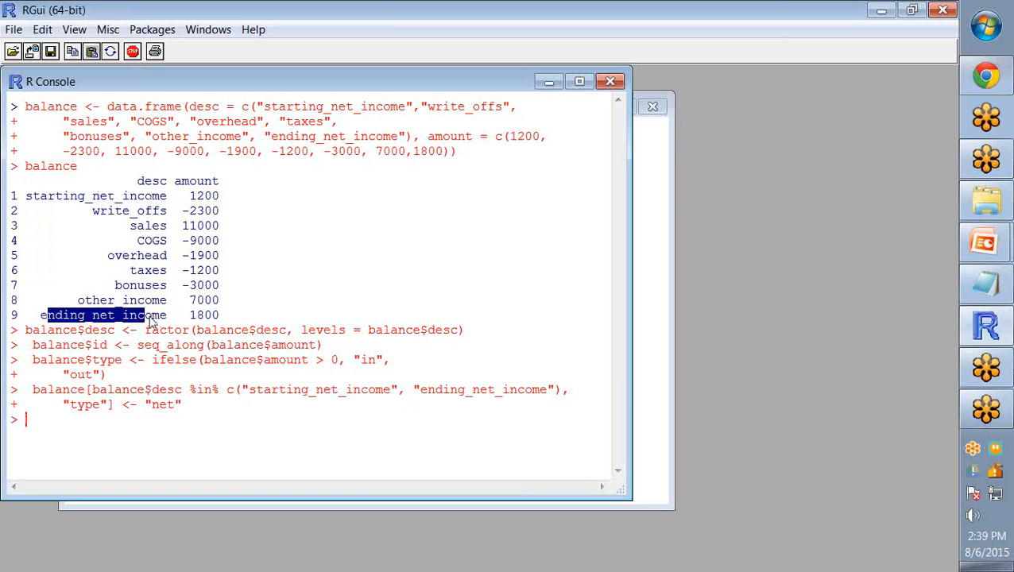
mouse_move(99, 410)
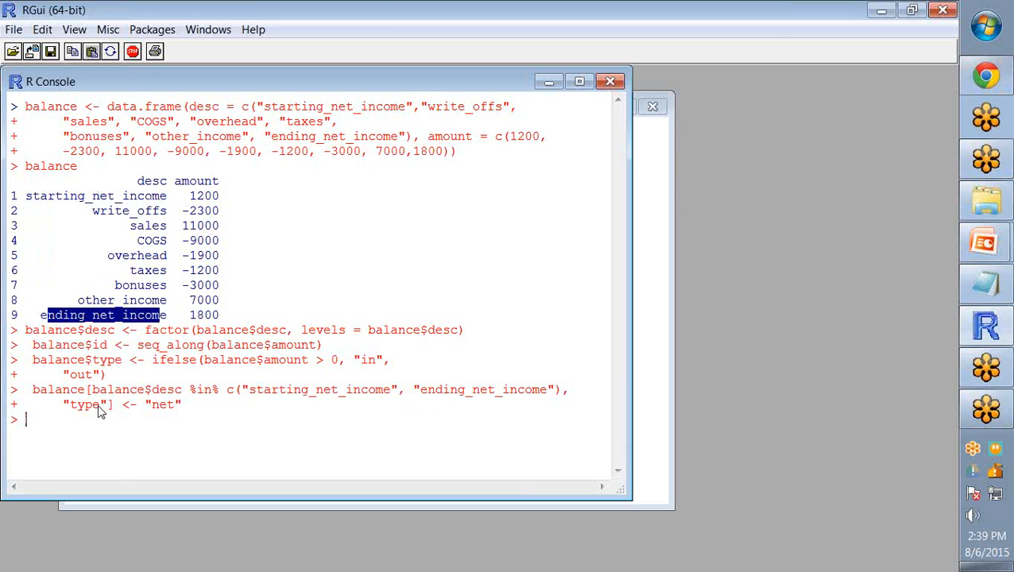
double_click(84, 406)
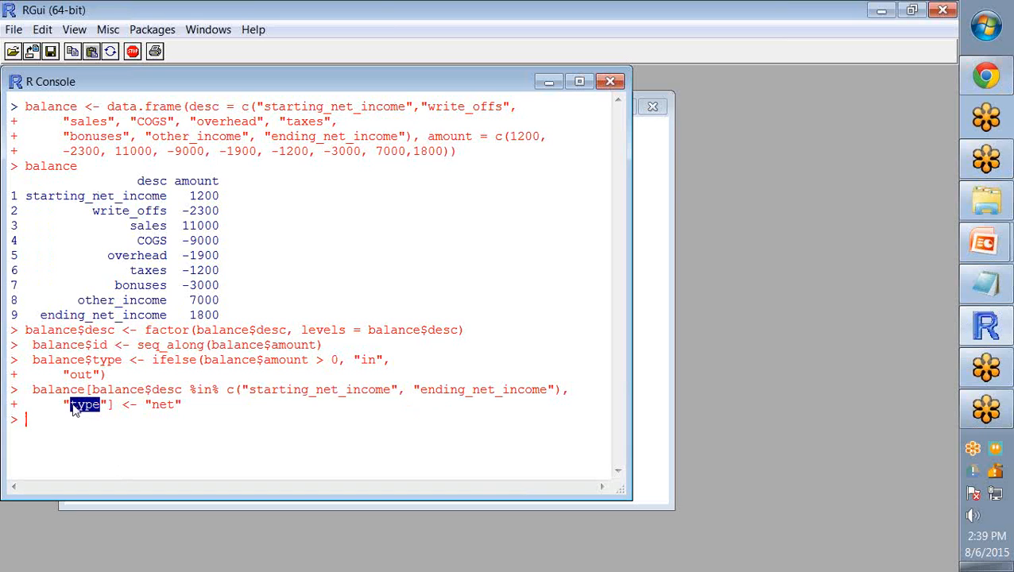
double_click(162, 405)
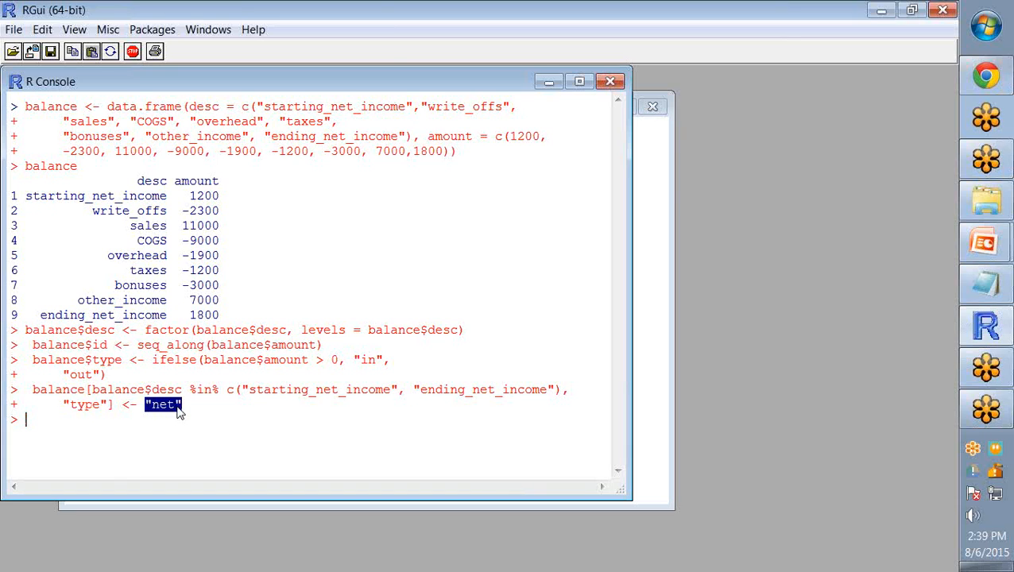
type("balance")
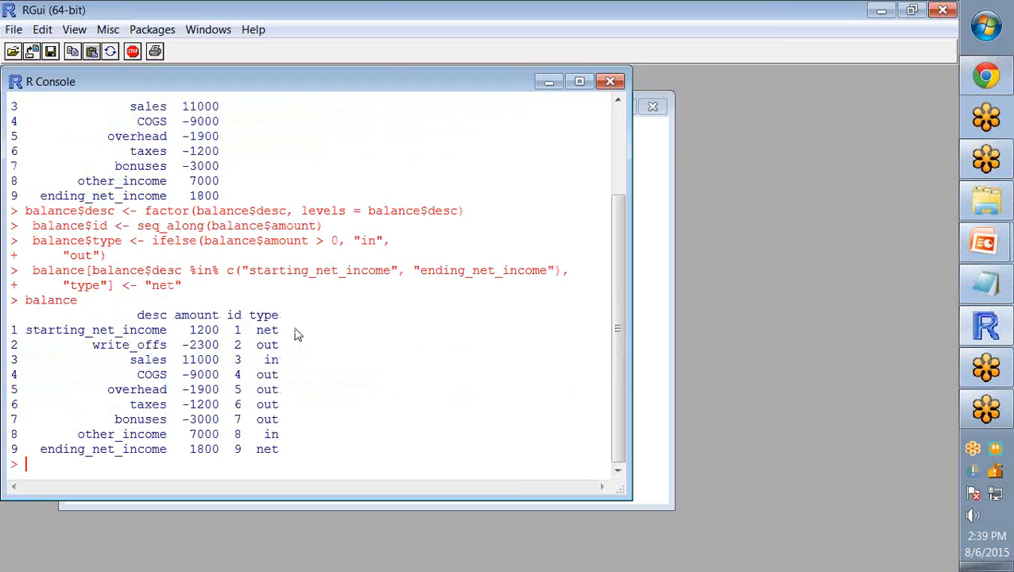
Print balance and scroll through its id and type columns.
double_click(267, 448)
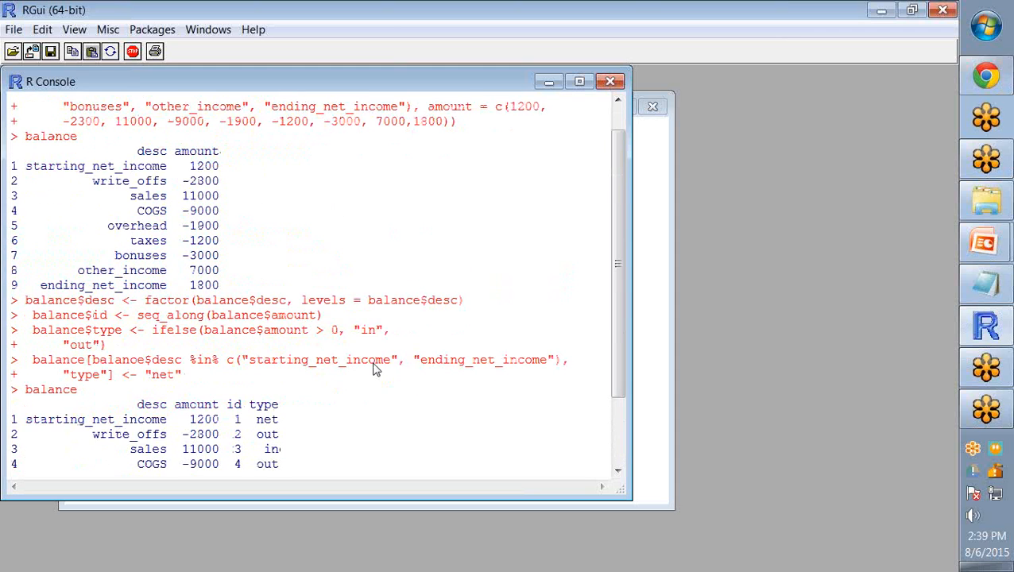
scroll("down", 3)
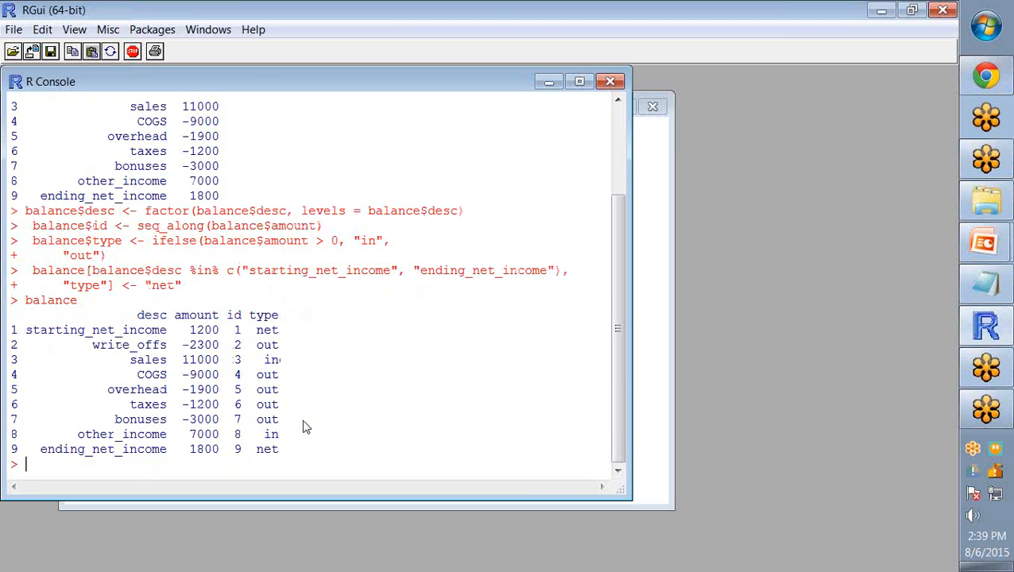
mouse_move(279, 433)
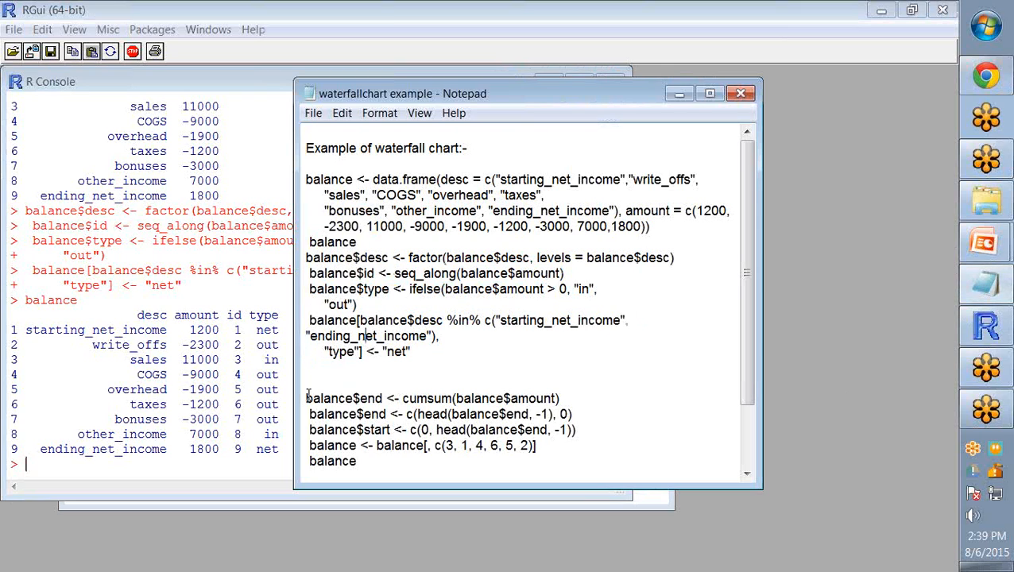
Select the cumsum end-column line in the script to bring into R.
triple_click(433, 397)
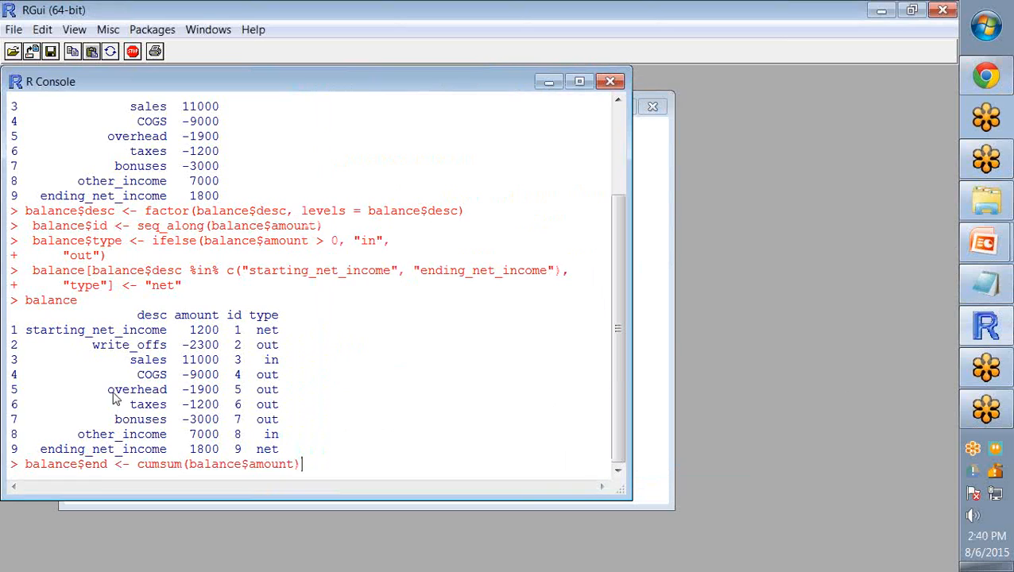
mouse_move(86, 473)
type("balance$end <- c(head(balance$end, -1), 0)")
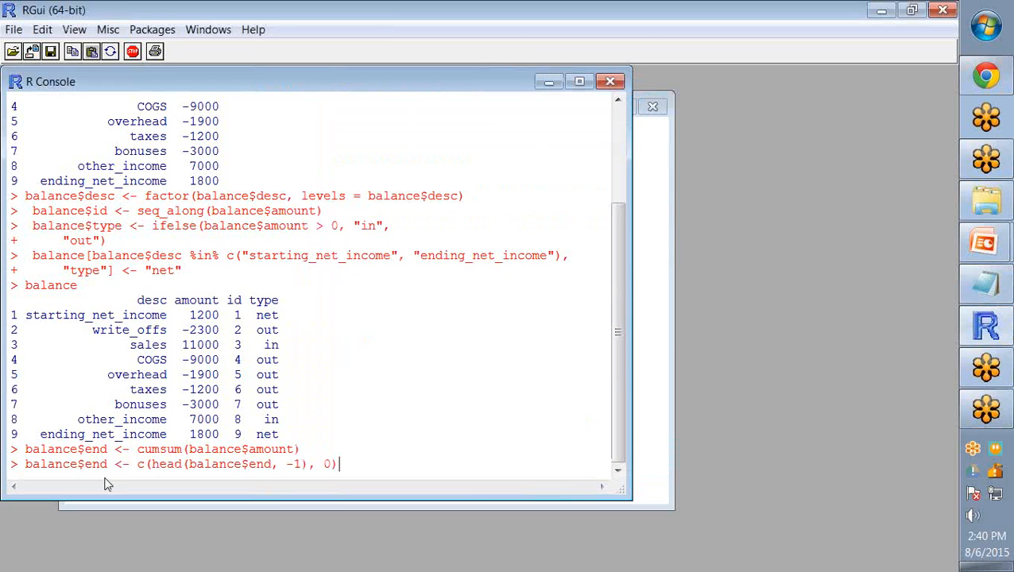
mouse_move(259, 477)
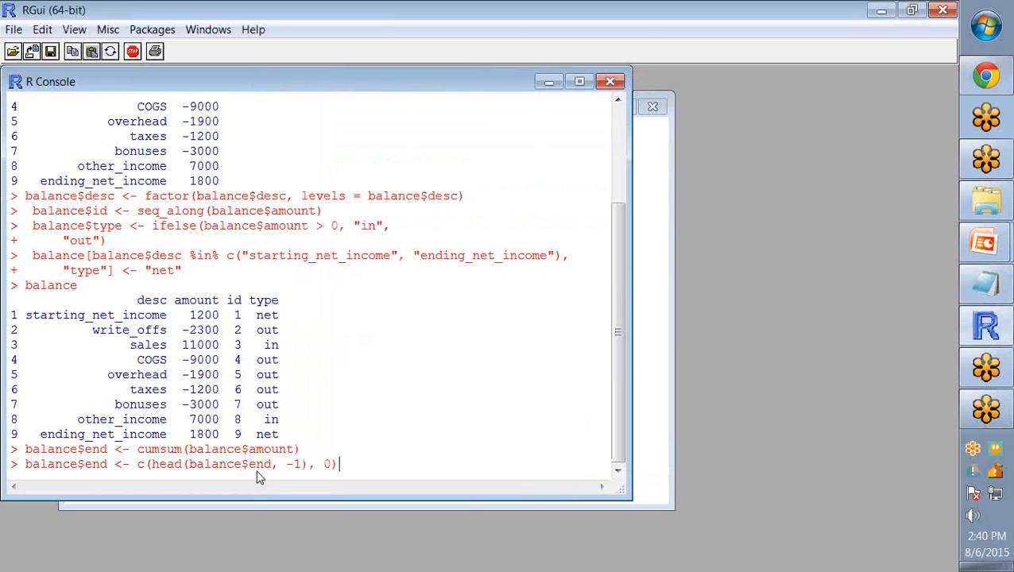
mouse_move(292, 471)
type("balance$start <- c(0, head(balance$end, -1))")
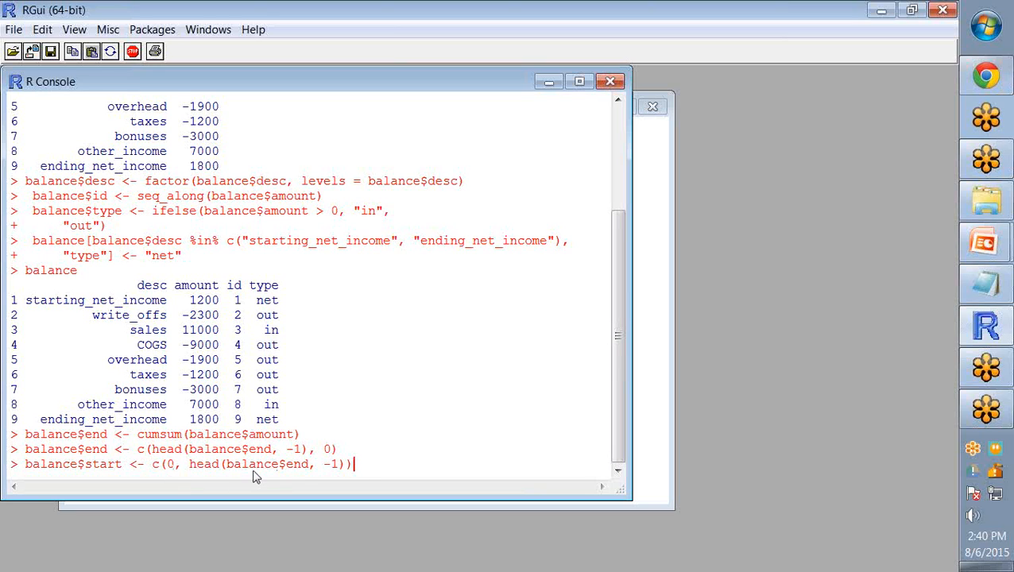
mouse_move(294, 478)
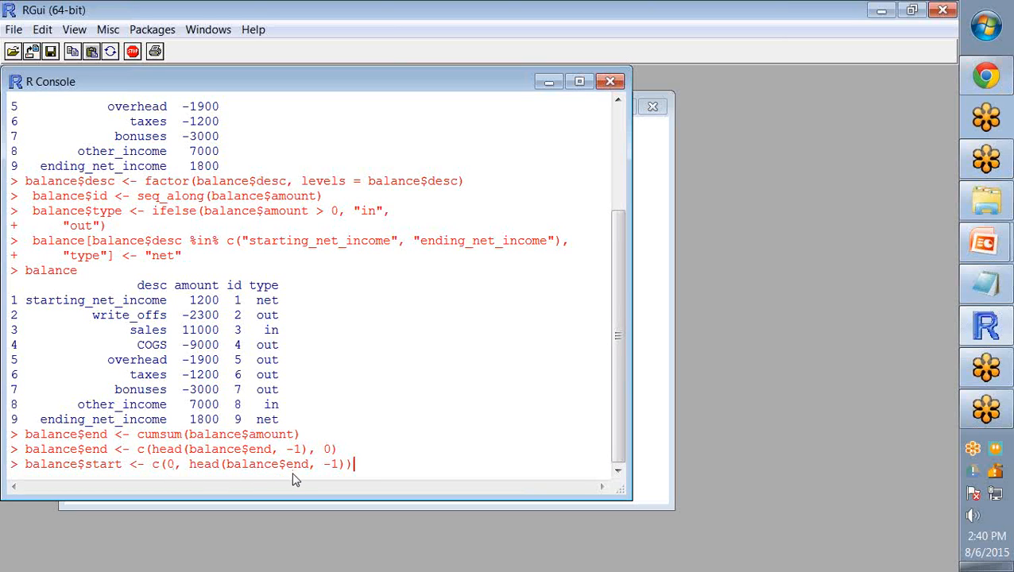
mouse_move(173, 477)
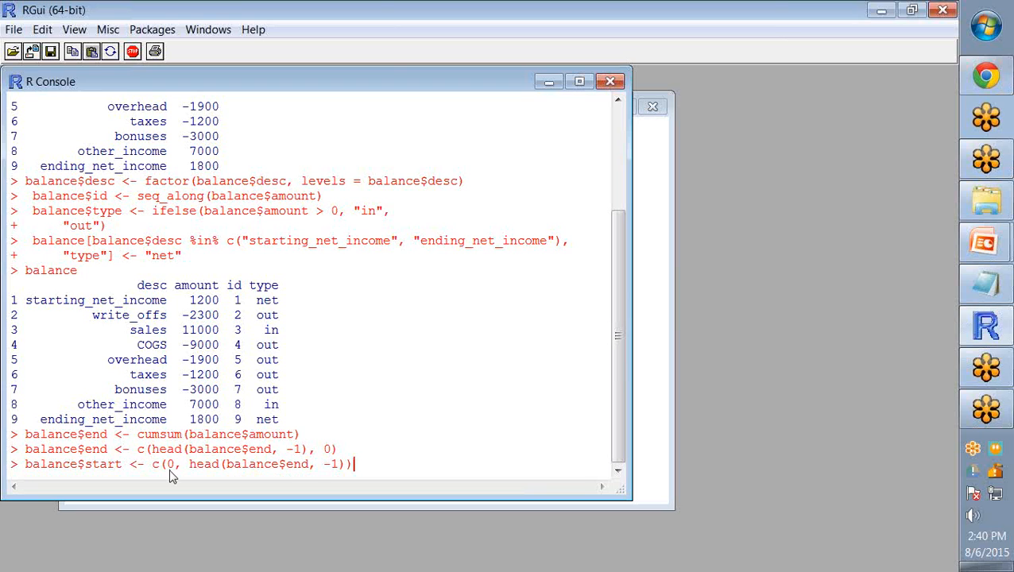
mouse_move(213, 494)
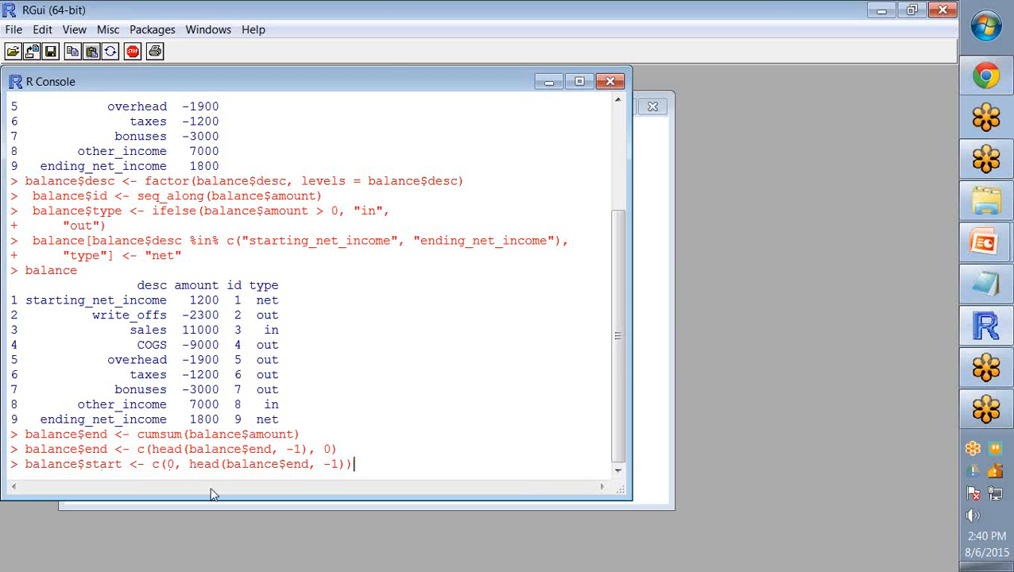
mouse_move(325, 474)
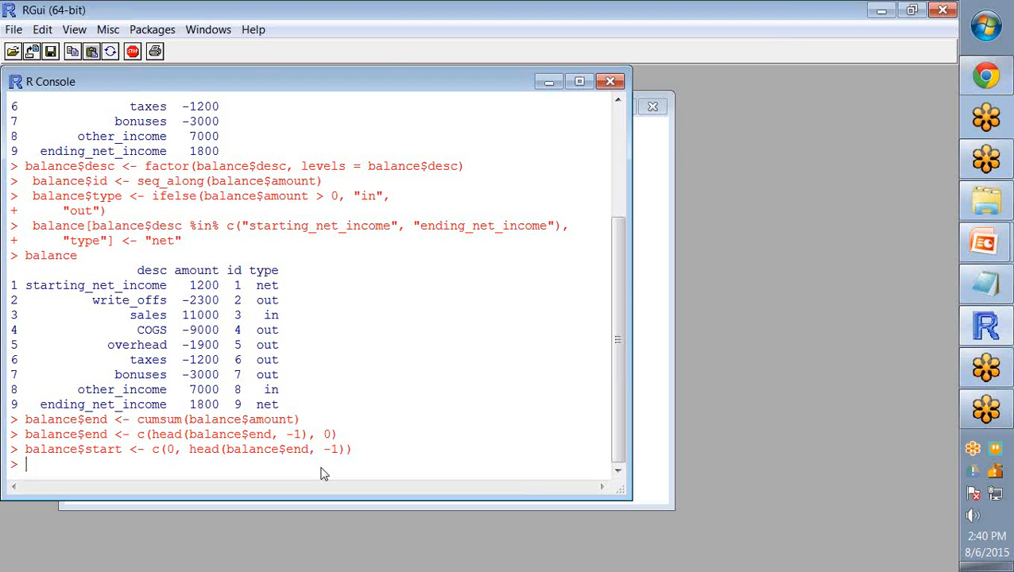
Enter the balance column reorder balance[, c(3, 1, 4, 6, 5, 2)].
type("balance")
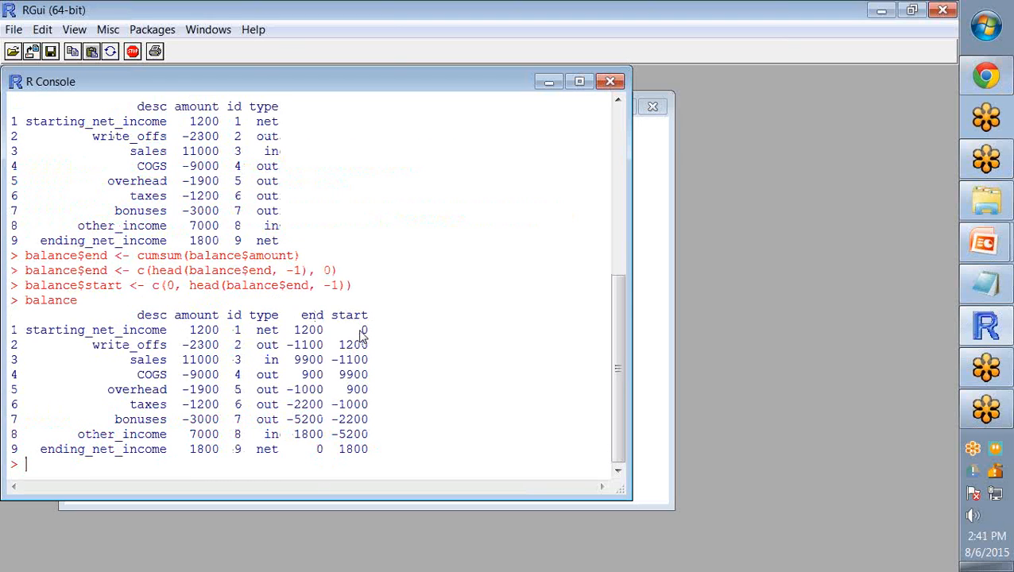
mouse_move(318, 453)
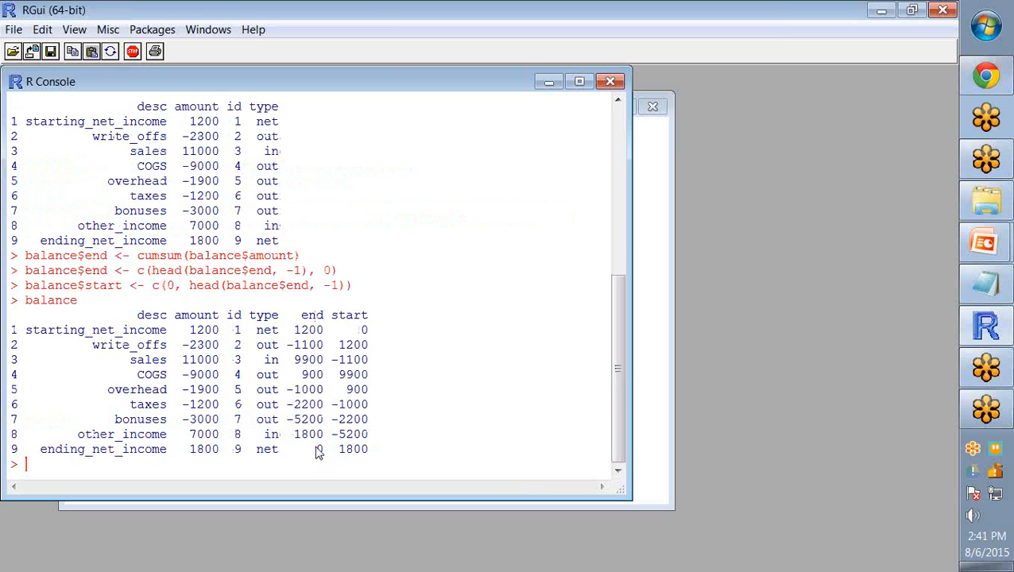
double_click(362, 329)
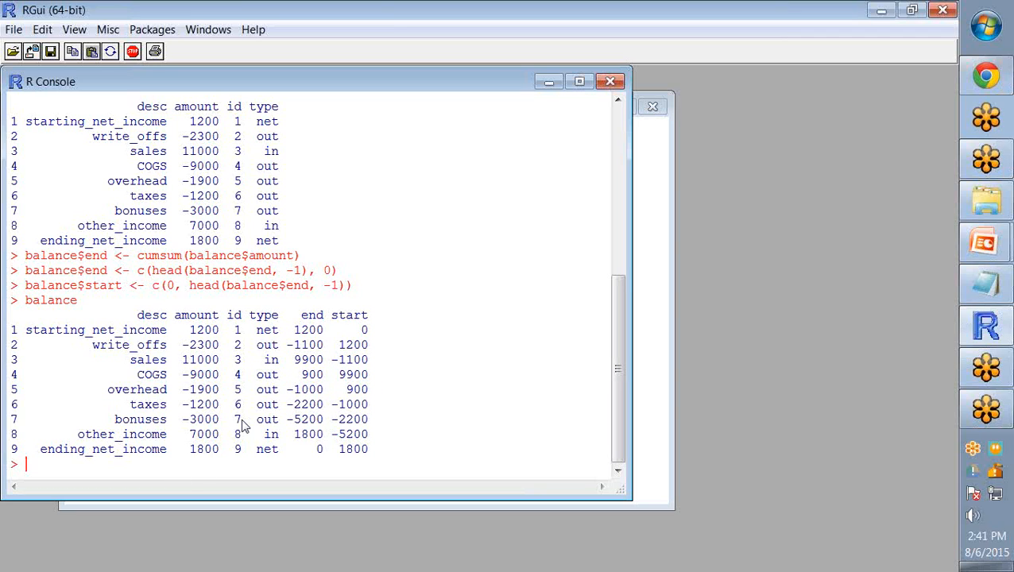
mouse_move(232, 327)
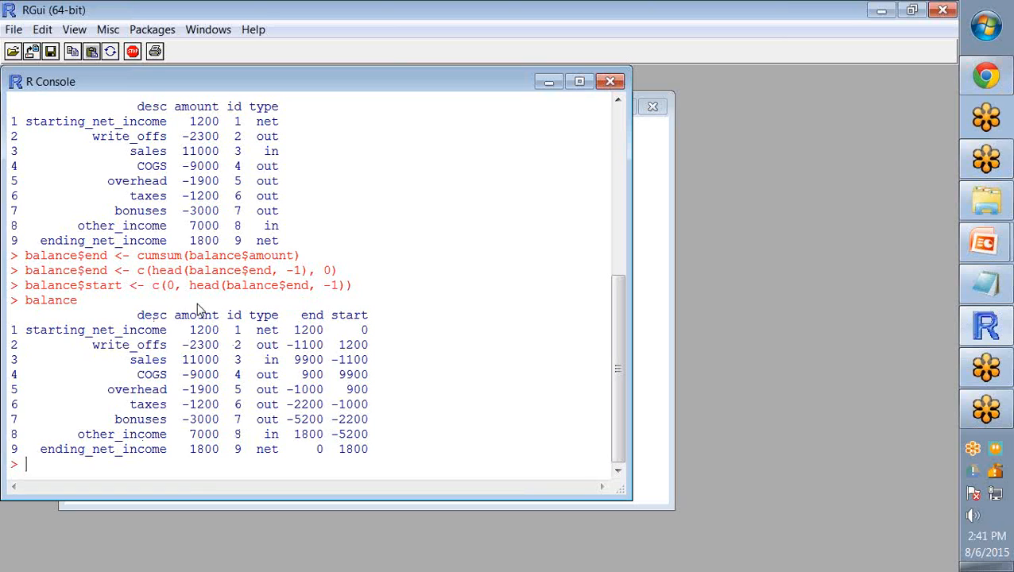
mouse_move(219, 486)
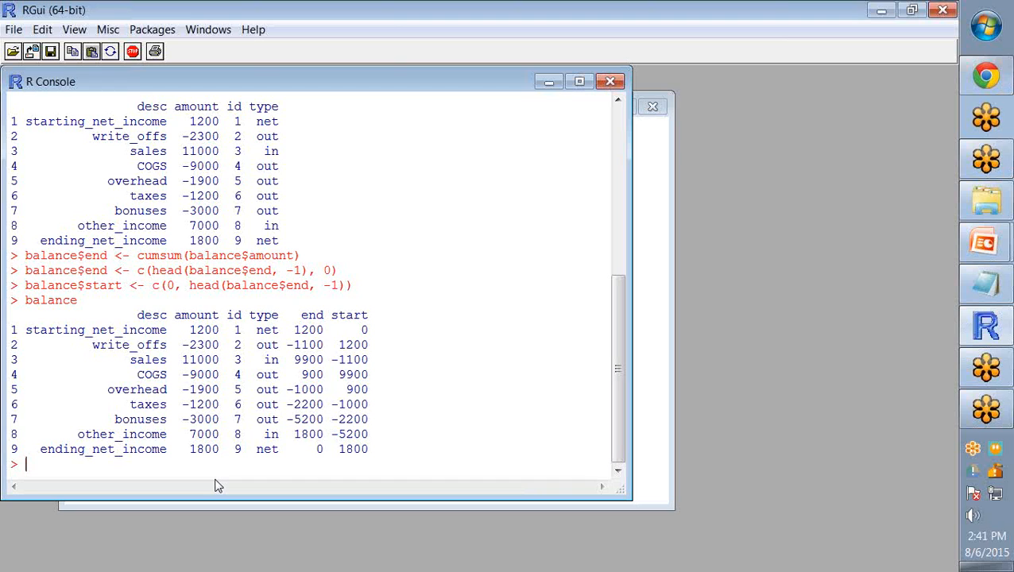
mouse_move(522, 429)
type("balance")
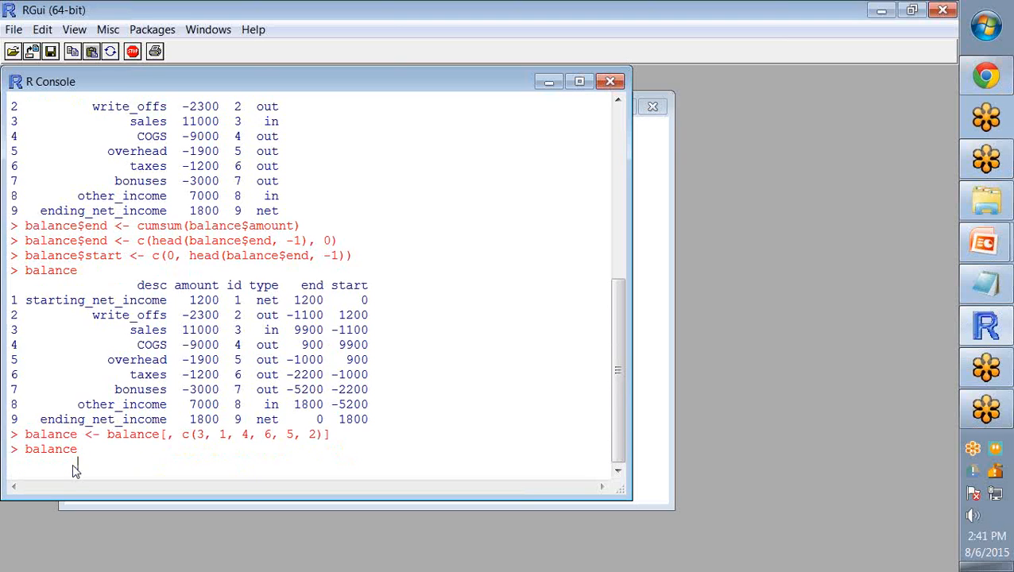
Print the reordered balance and highlight the column indices in the reorder call.
key("Return")
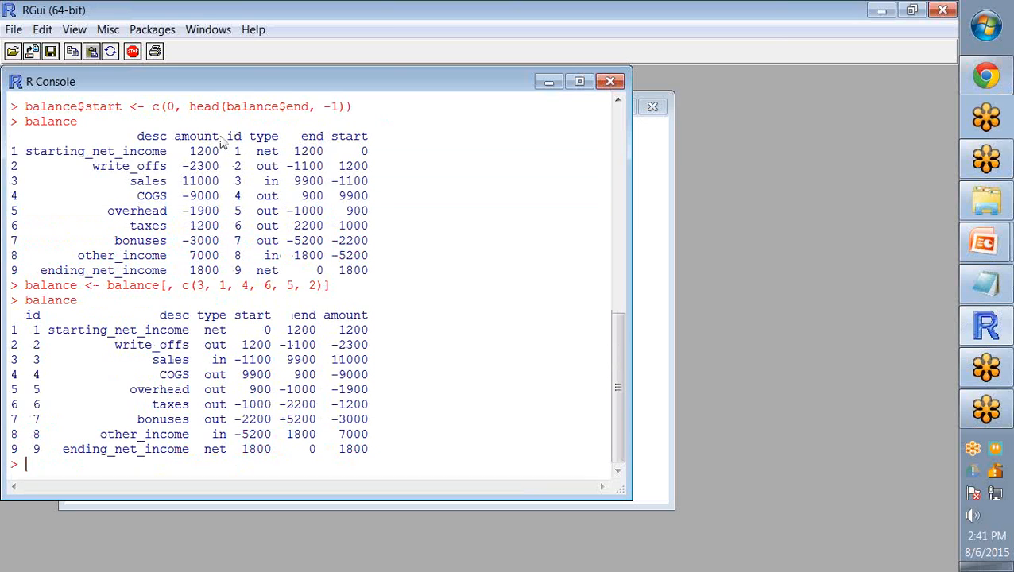
double_click(199, 286)
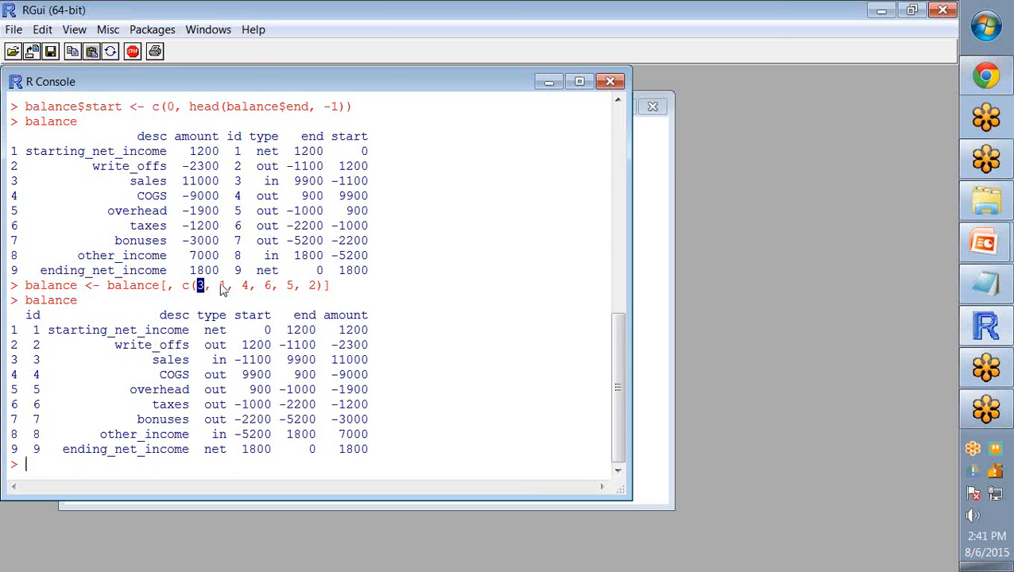
type("1,")
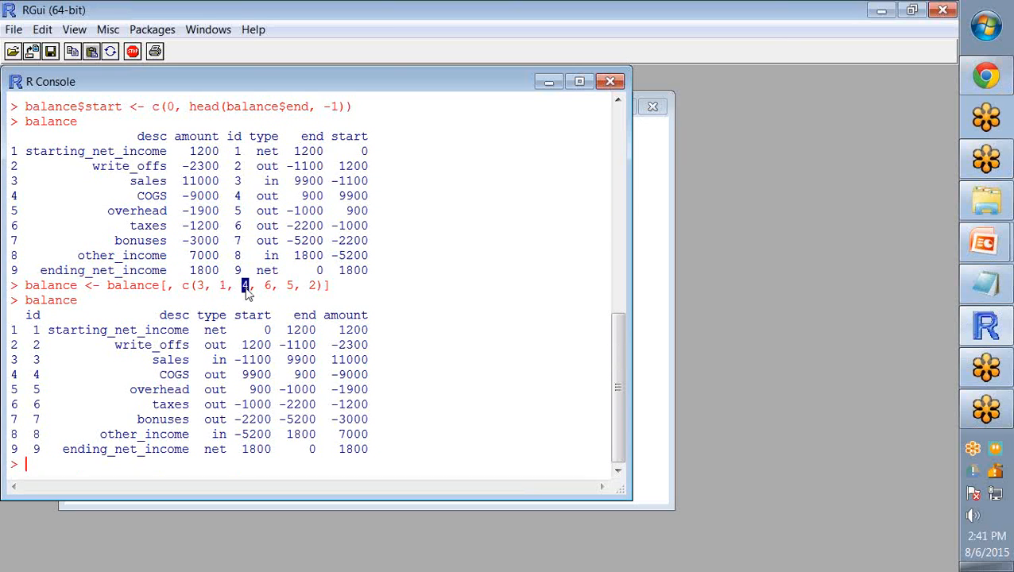
mouse_move(219, 447)
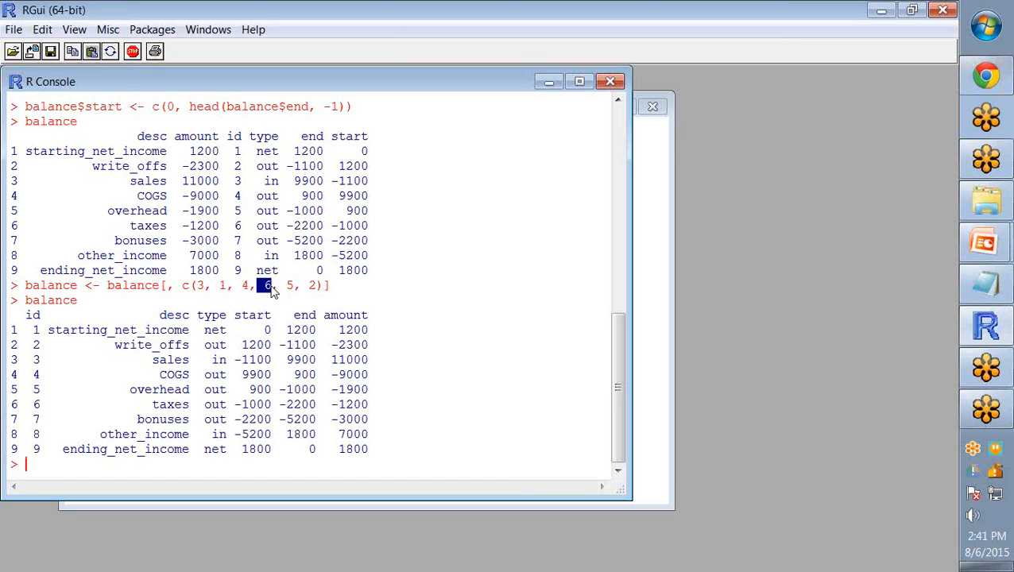
mouse_move(342, 329)
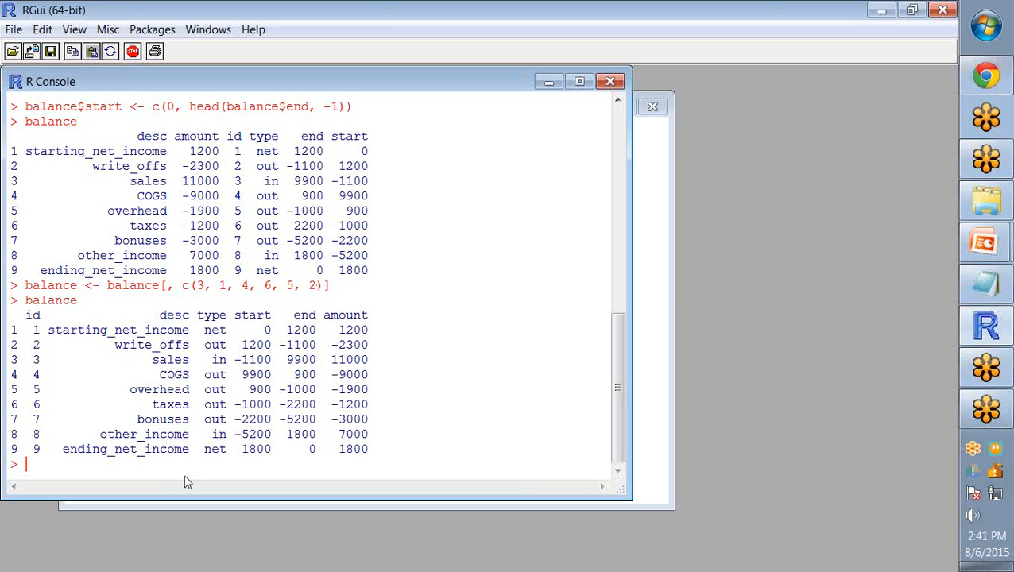
mouse_move(178, 476)
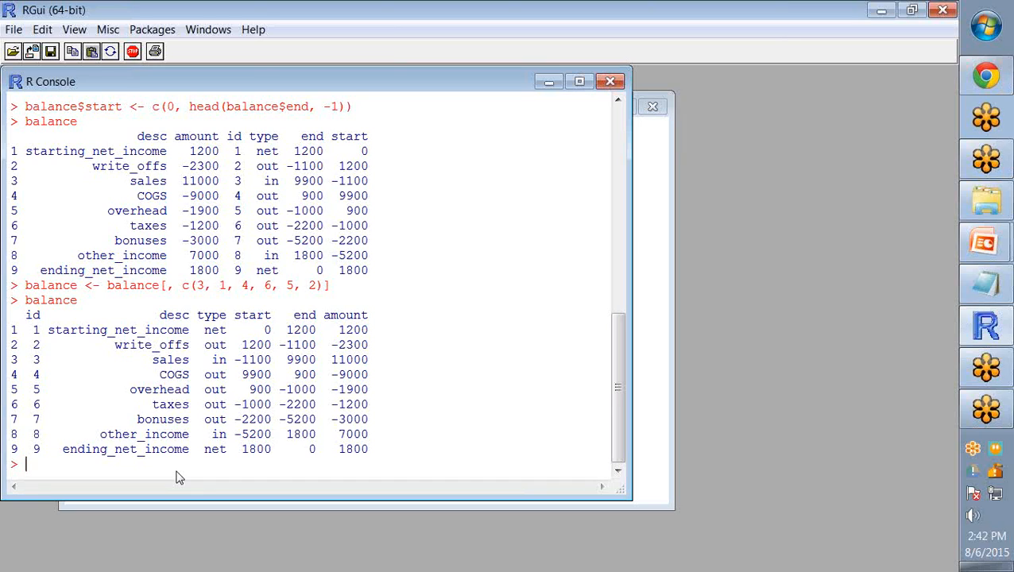
Load ggplot2 with library(ggplot2) at the console.
type("librar")
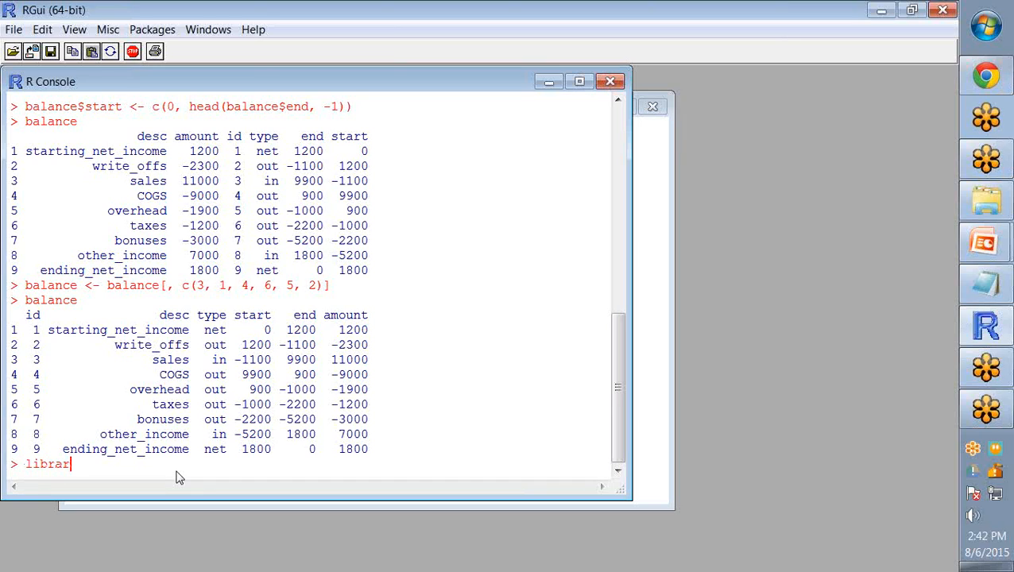
type("y()")
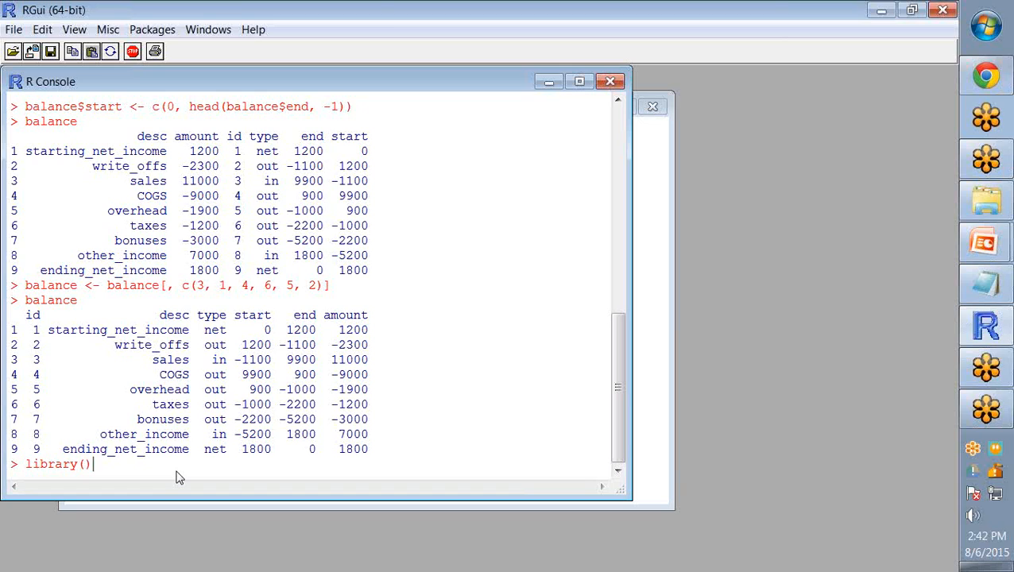
type("ggplot2")
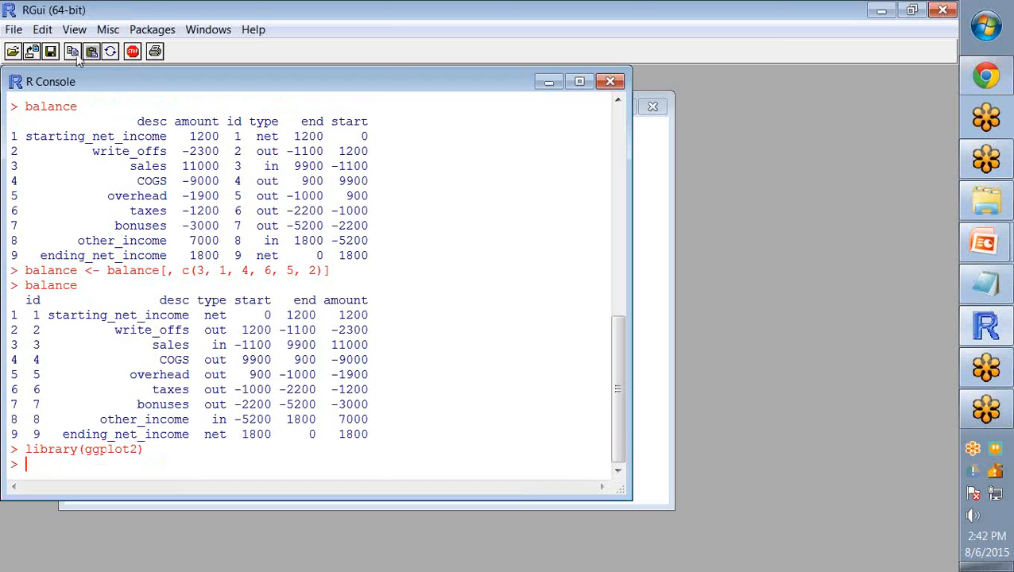
left_click(153, 28)
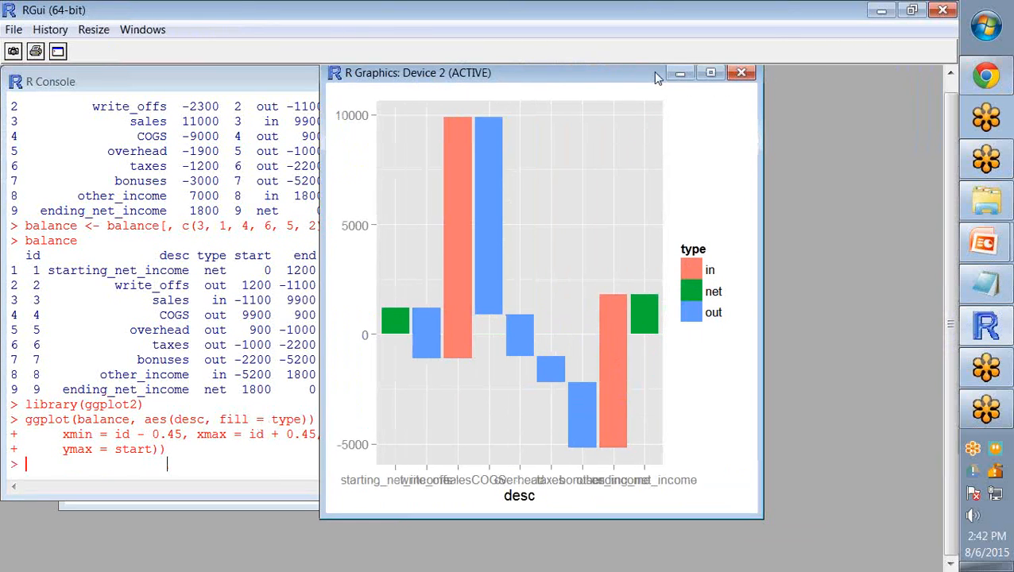
Maximize the R Graphics window showing the coloured waterfall chart.
left_click(709, 73)
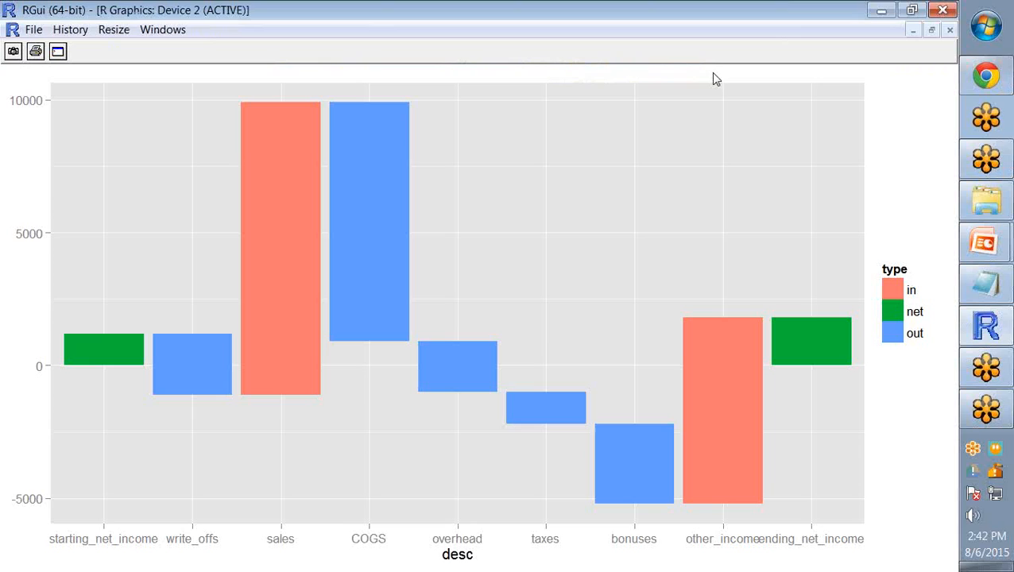
mouse_move(127, 373)
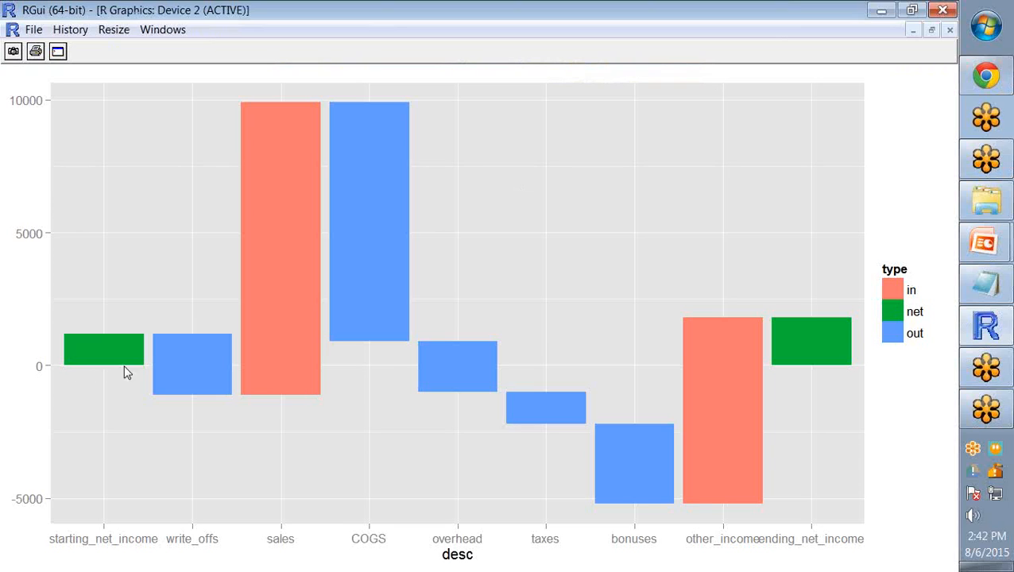
mouse_move(133, 371)
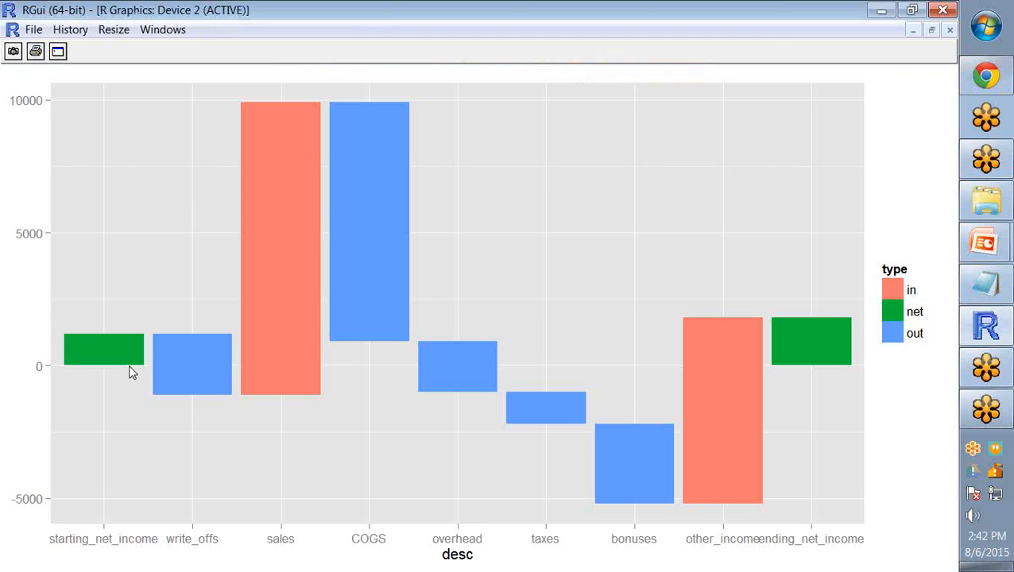
mouse_move(191, 363)
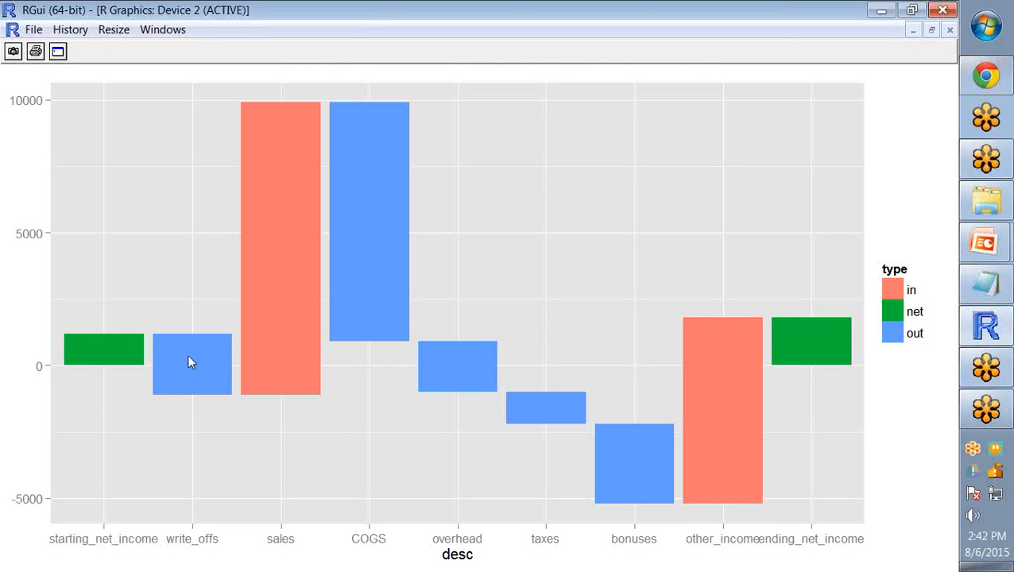
mouse_move(242, 378)
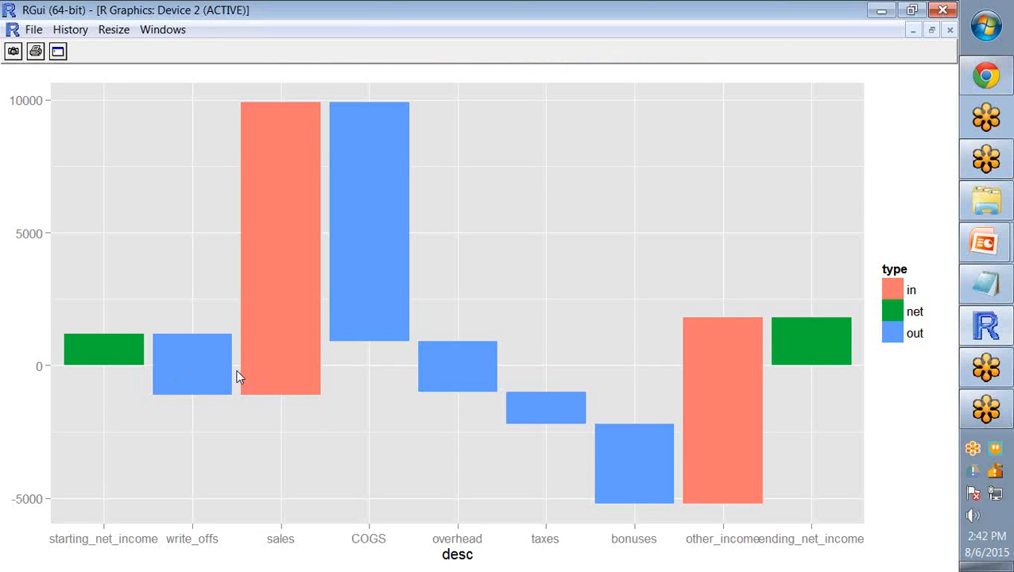
mouse_move(692, 49)
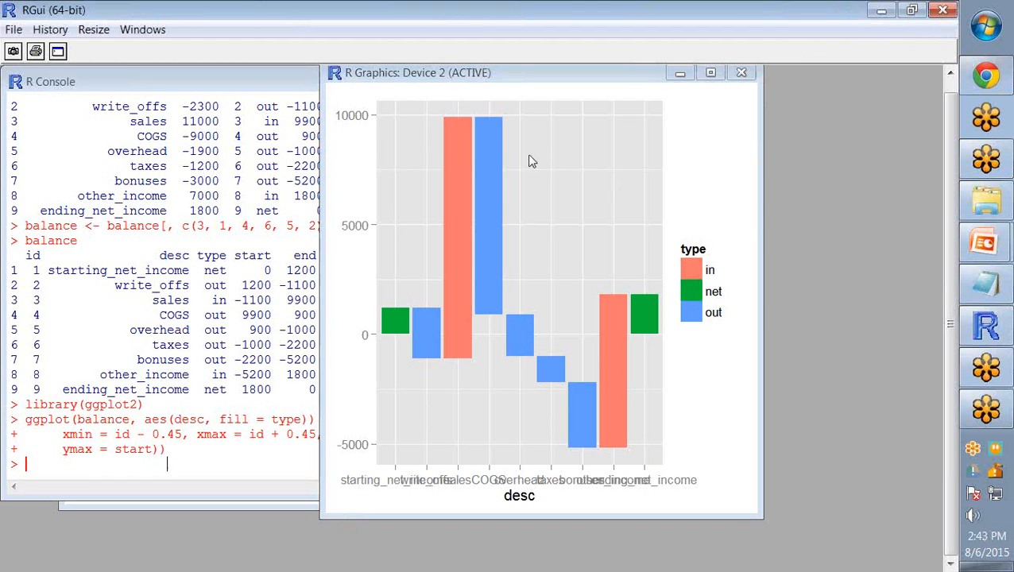
mouse_move(108, 284)
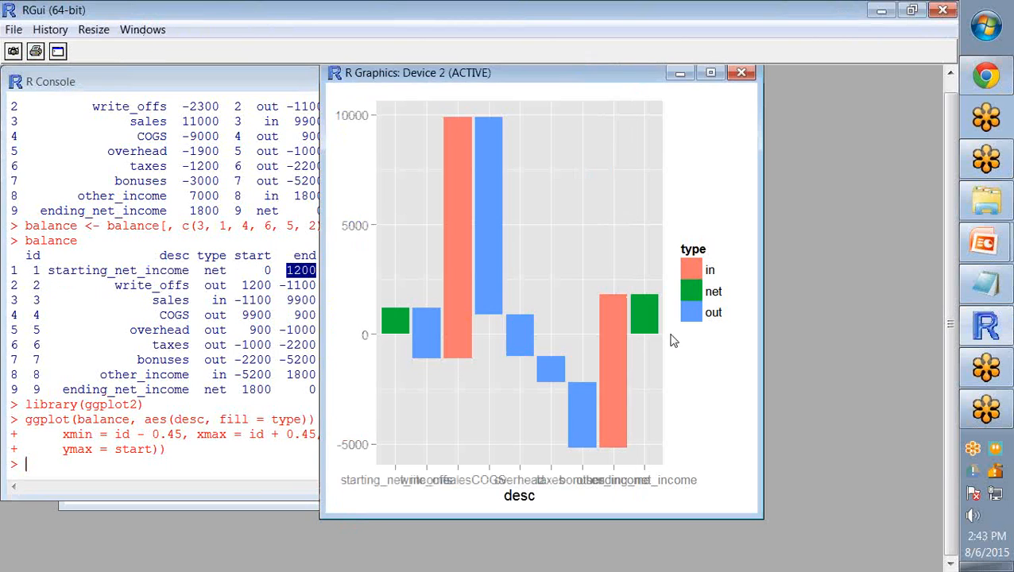
mouse_move(394, 321)
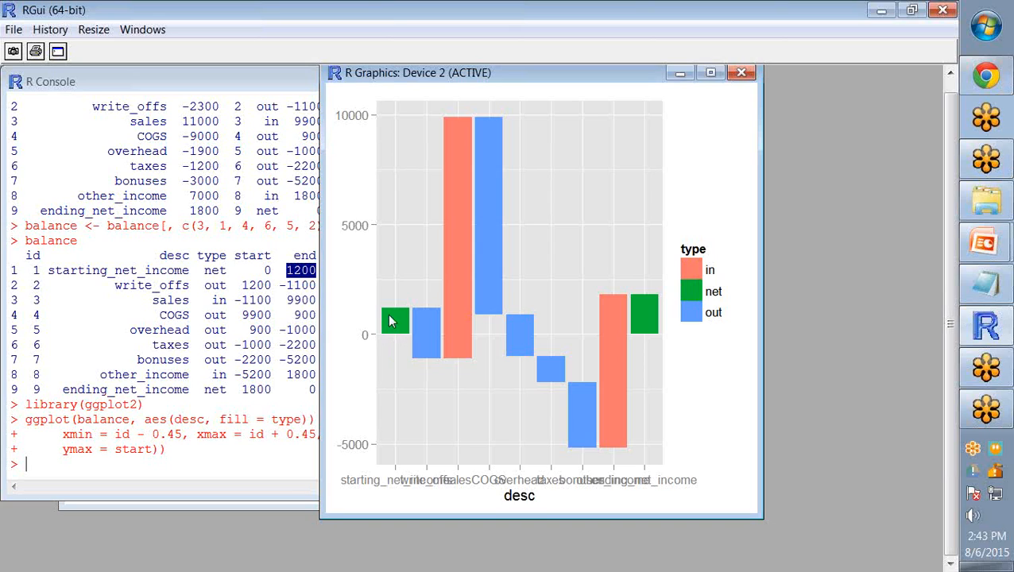
mouse_move(378, 333)
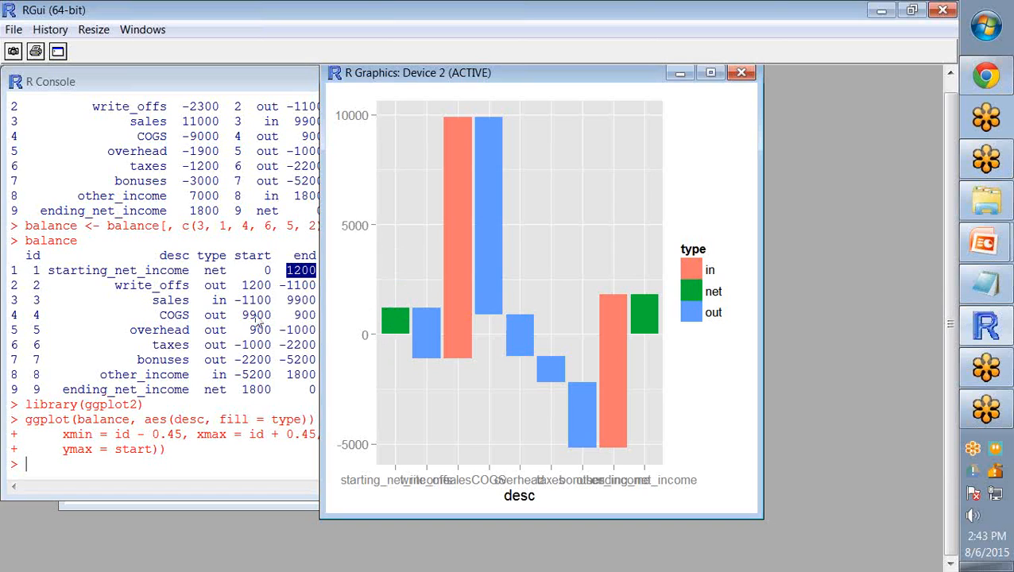
mouse_move(229, 298)
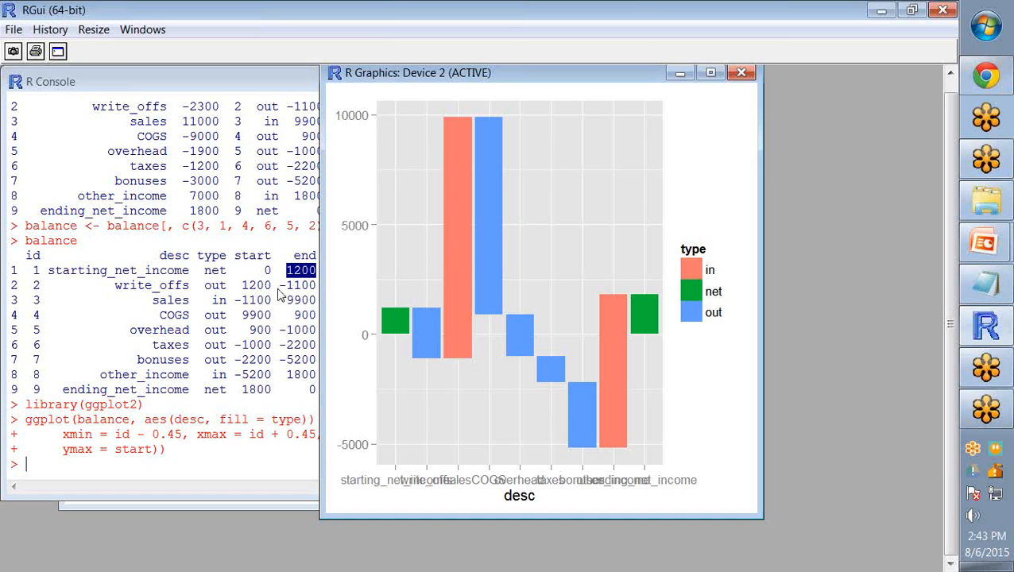
mouse_move(429, 311)
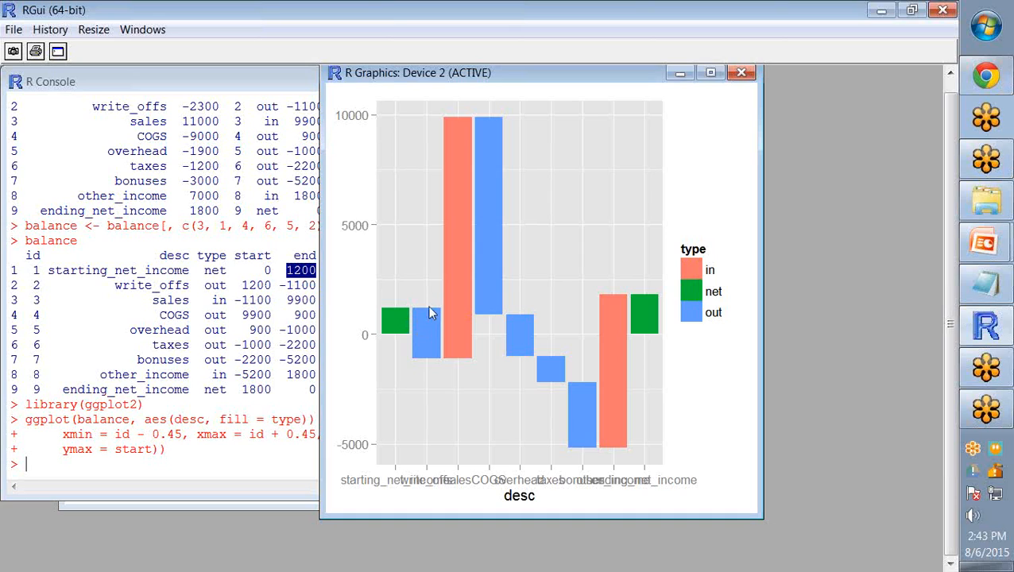
mouse_move(449, 364)
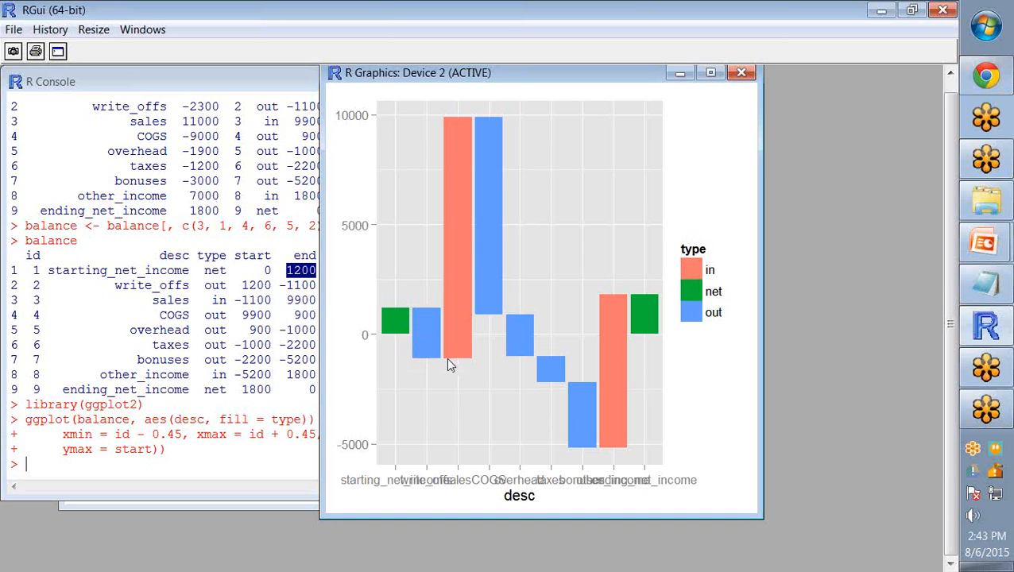
mouse_move(448, 315)
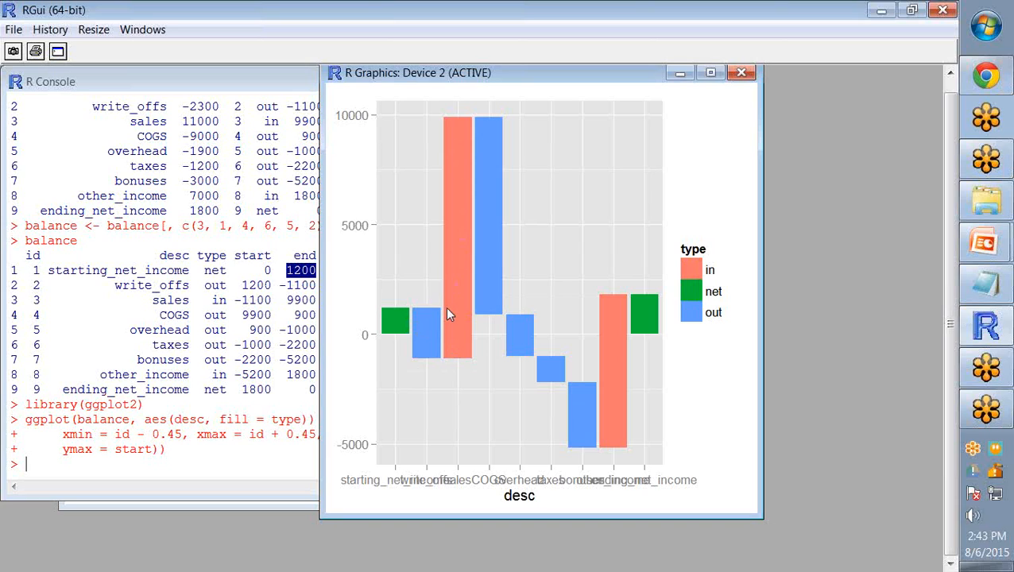
mouse_move(496, 188)
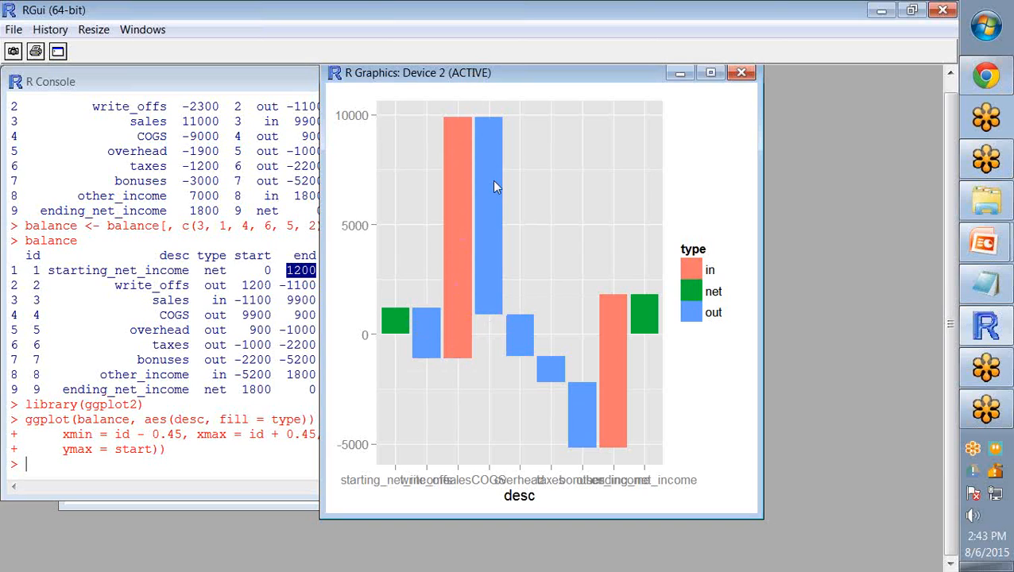
mouse_move(468, 303)
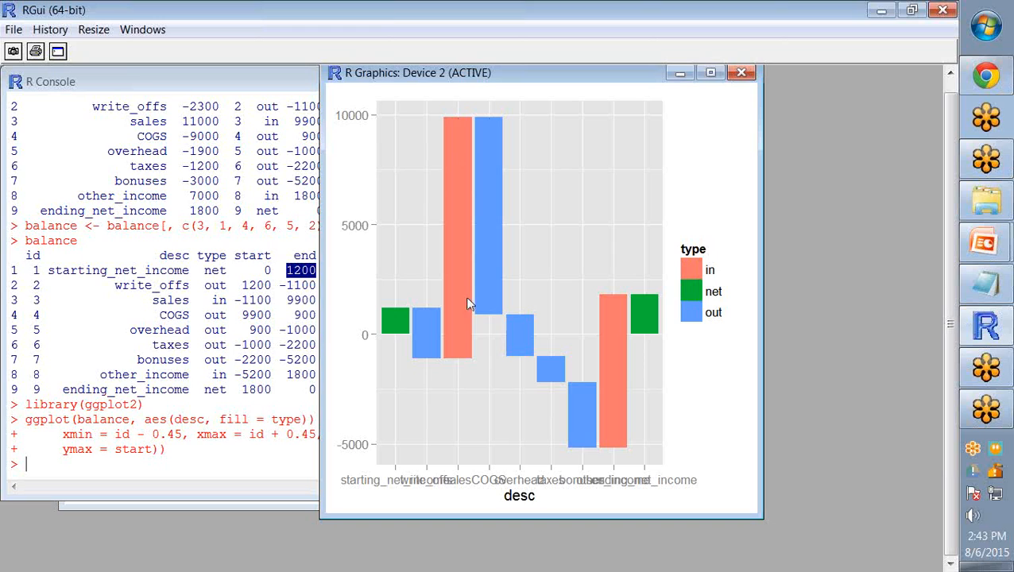
mouse_move(422, 451)
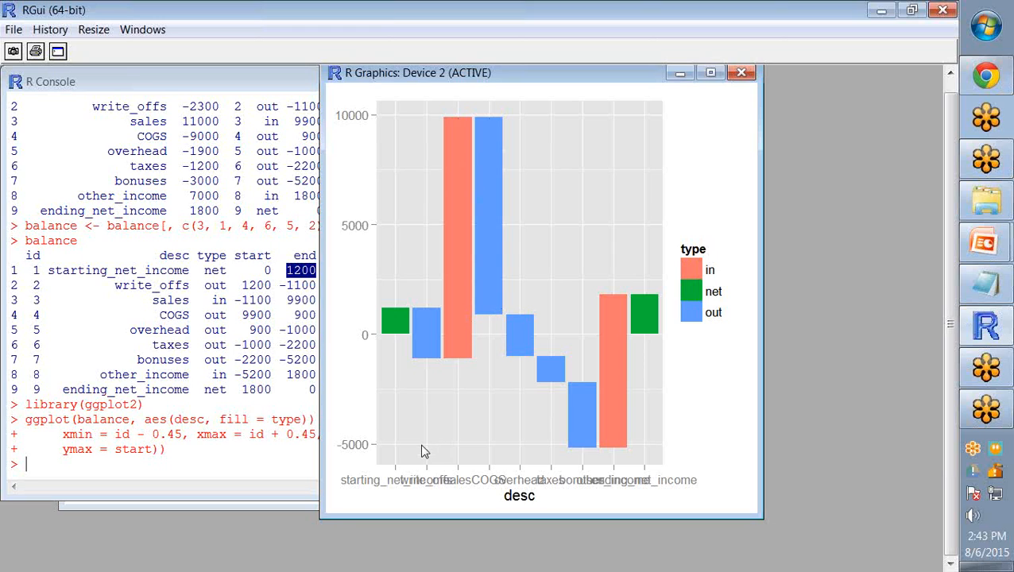
mouse_move(181, 394)
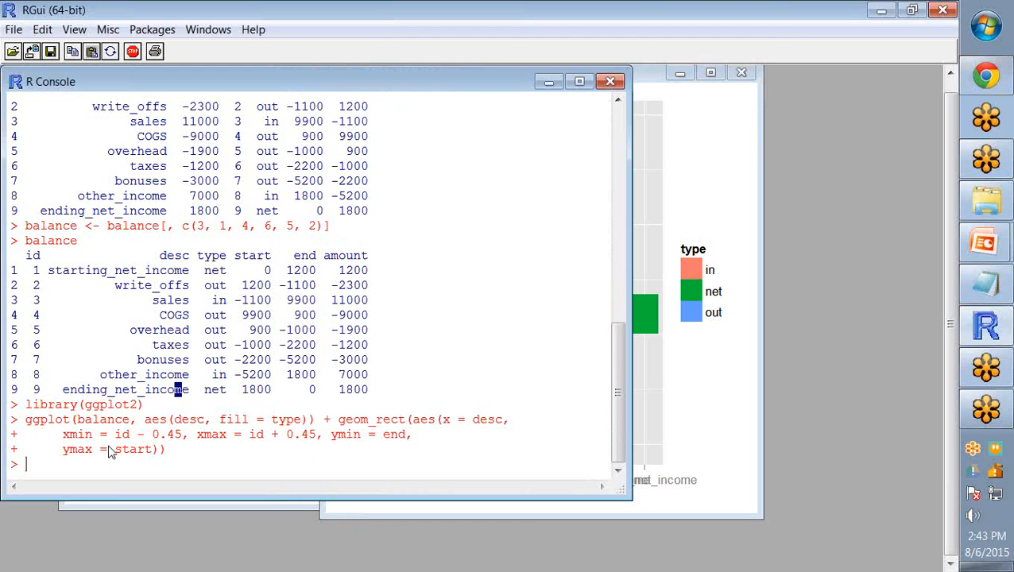
mouse_move(87, 426)
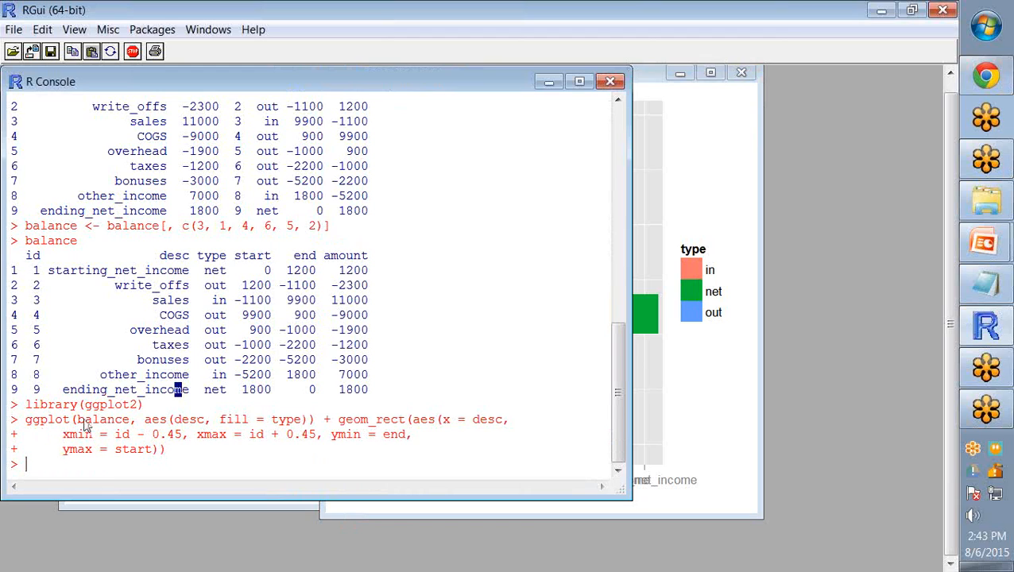
double_click(101, 419)
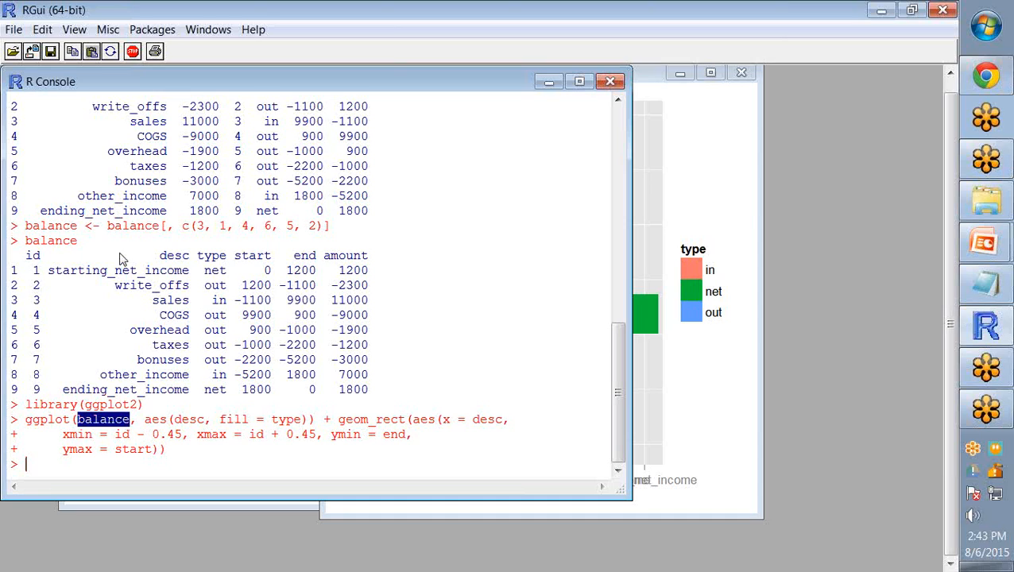
mouse_move(264, 240)
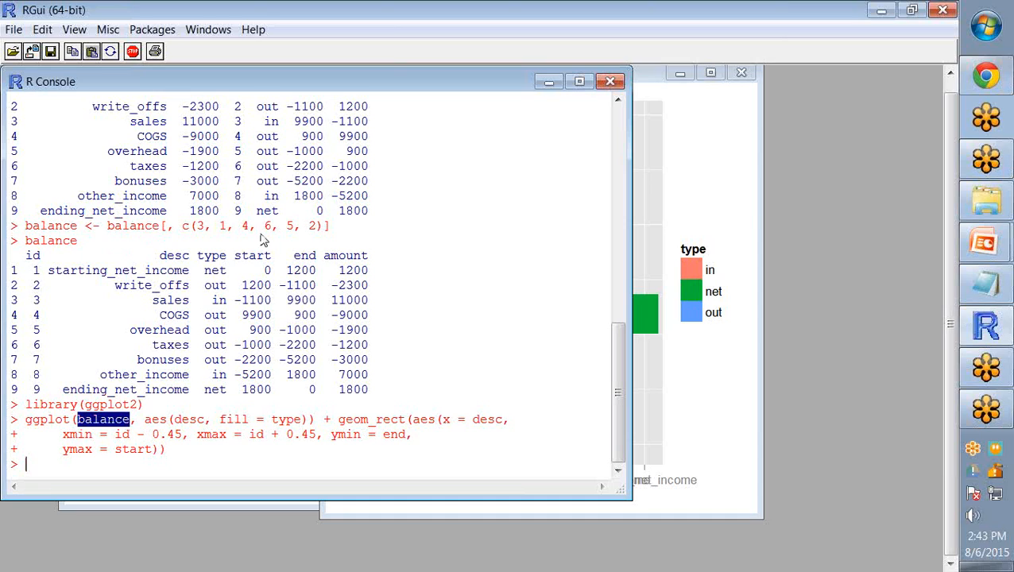
left_click_drag(141, 420, 315, 420)
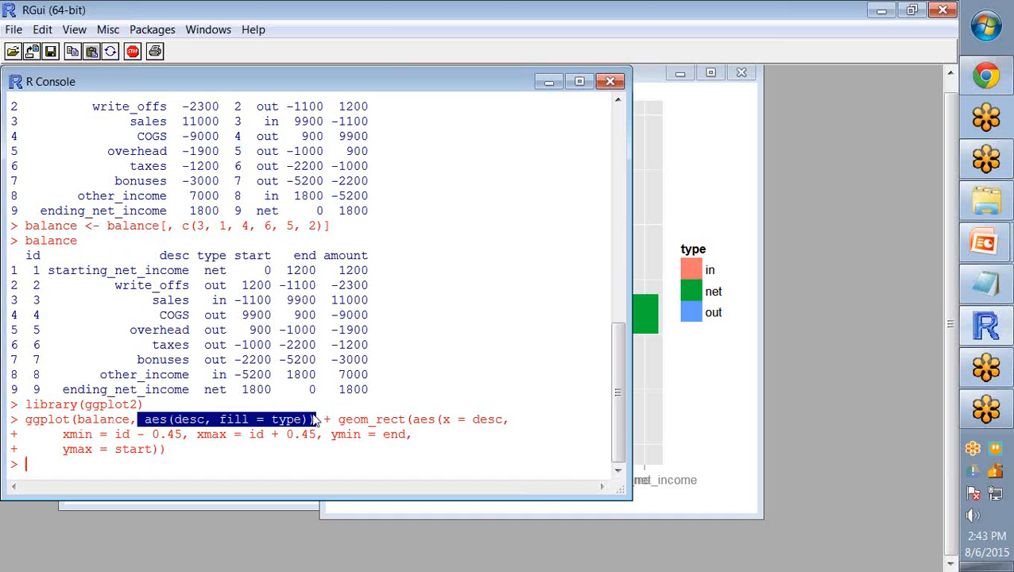
mouse_move(188, 431)
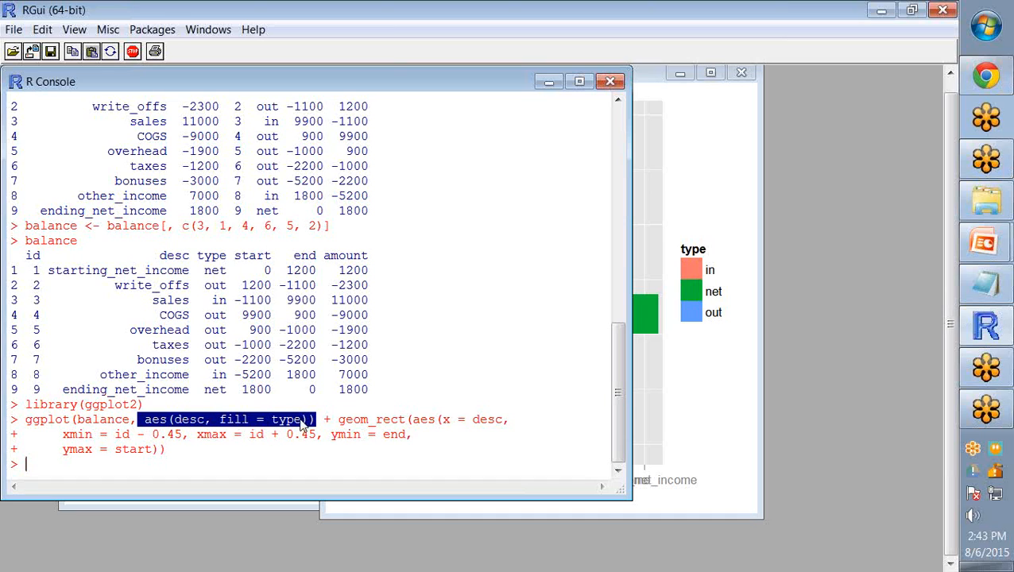
mouse_move(65, 285)
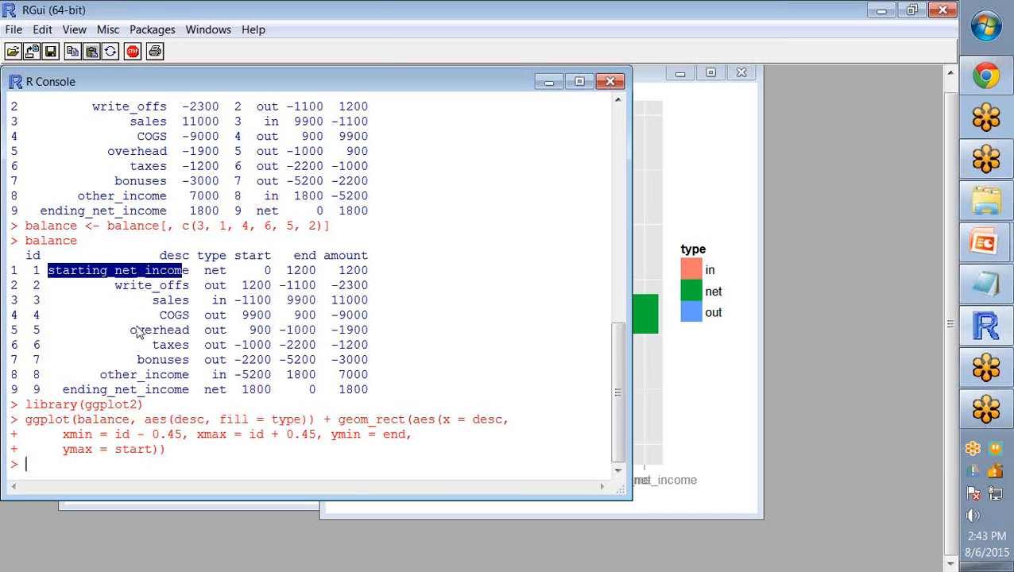
mouse_move(305, 426)
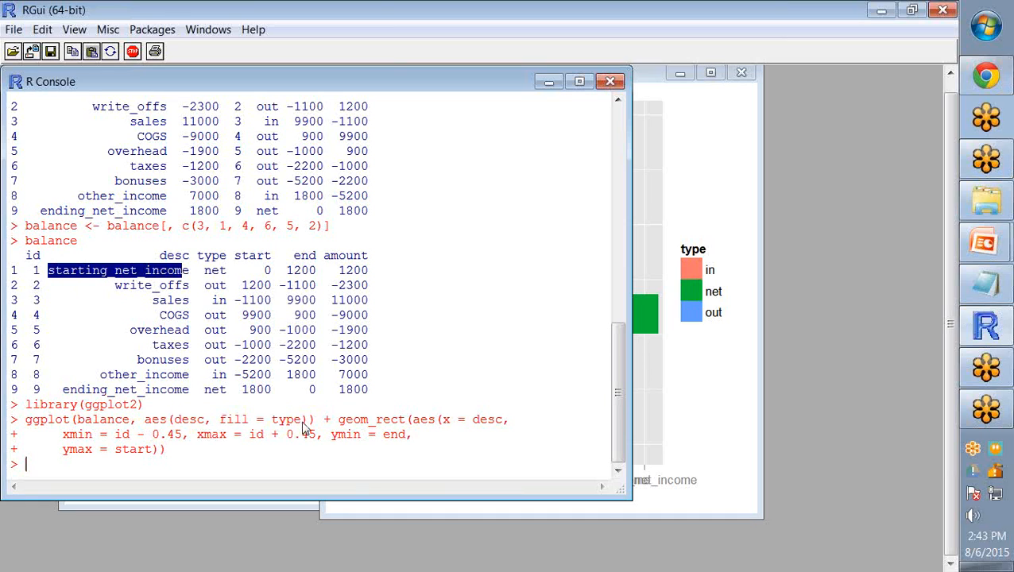
double_click(213, 270)
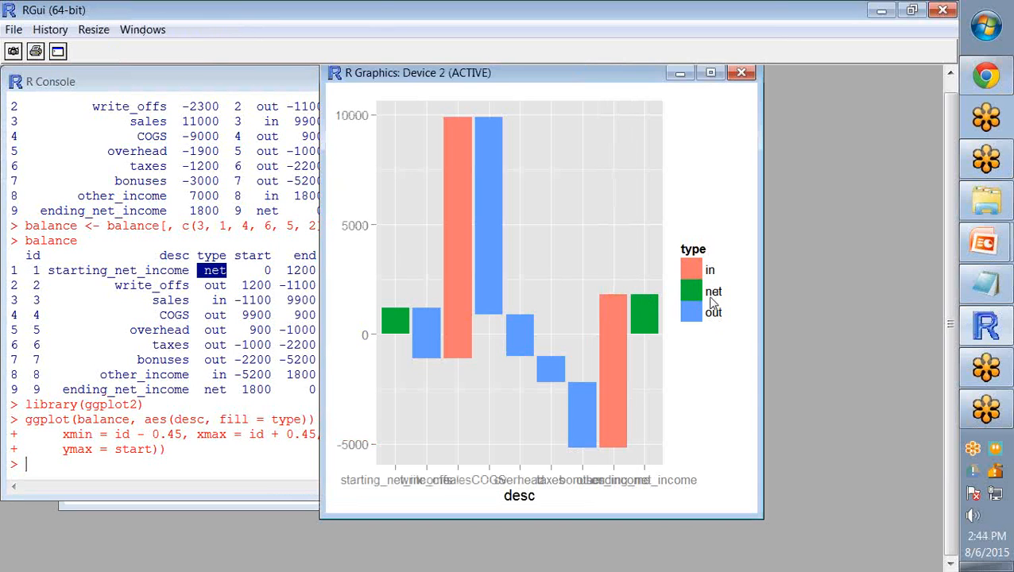
mouse_move(695, 299)
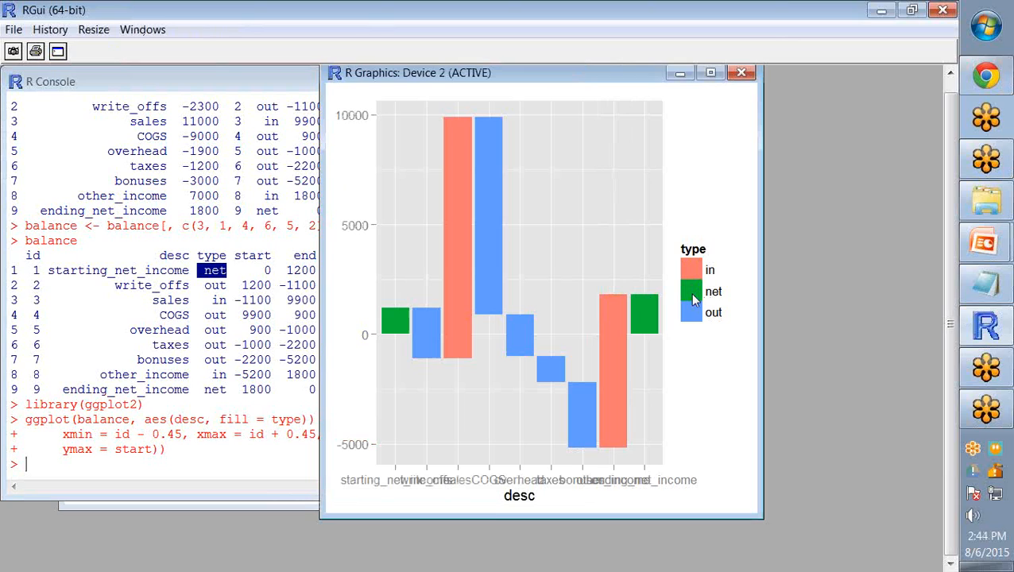
mouse_move(696, 273)
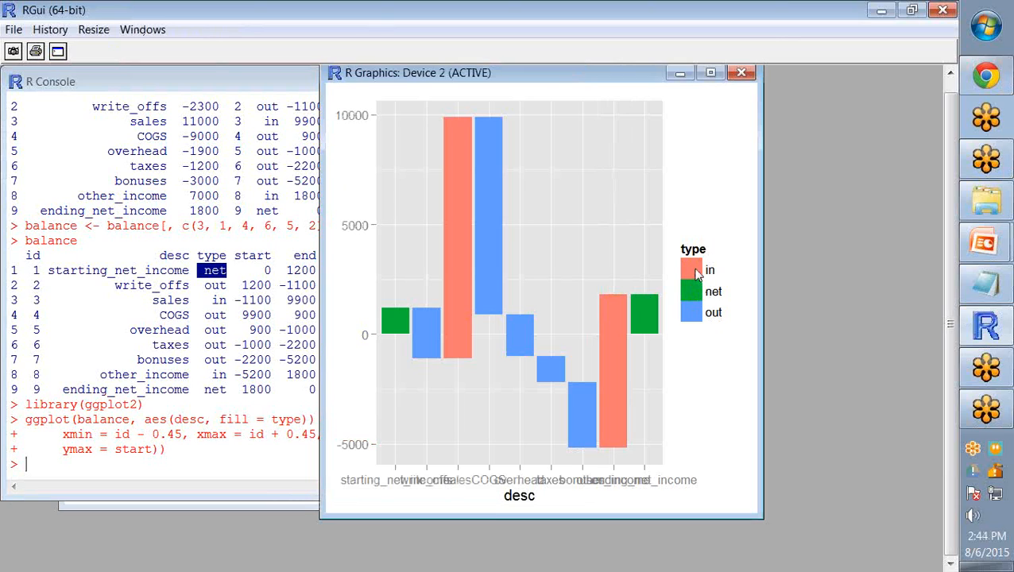
mouse_move(697, 318)
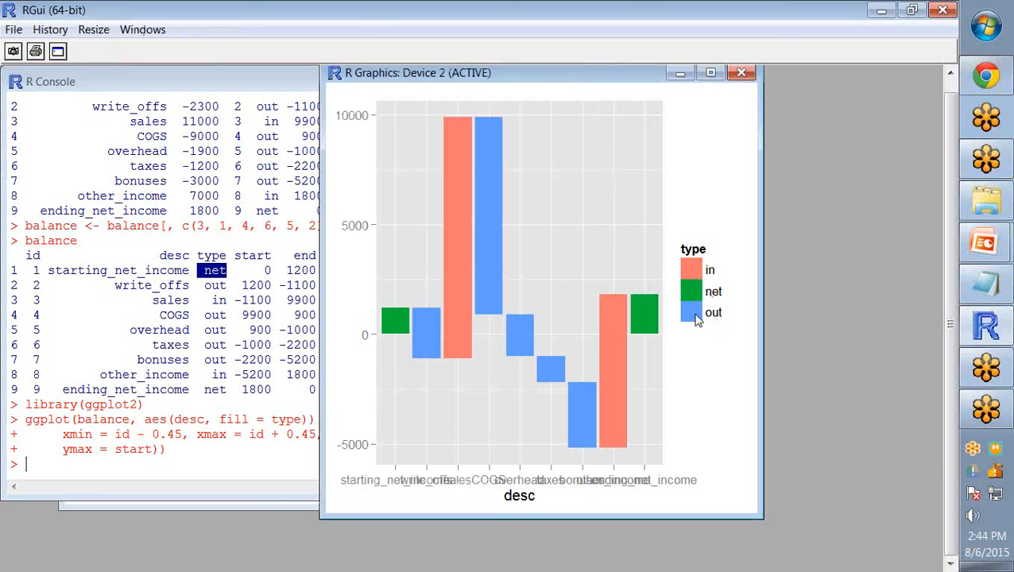
mouse_move(397, 332)
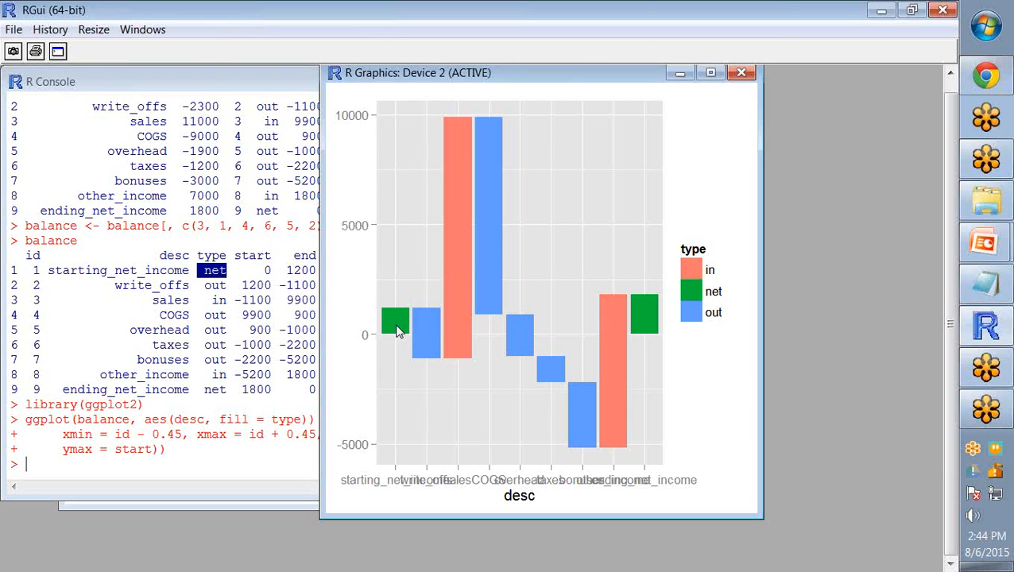
mouse_move(404, 320)
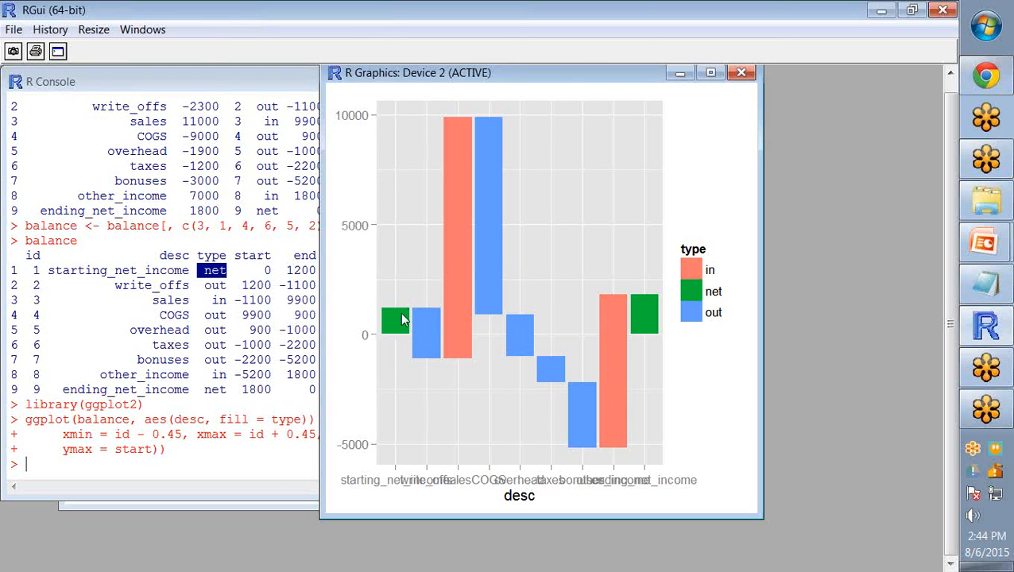
mouse_move(419, 407)
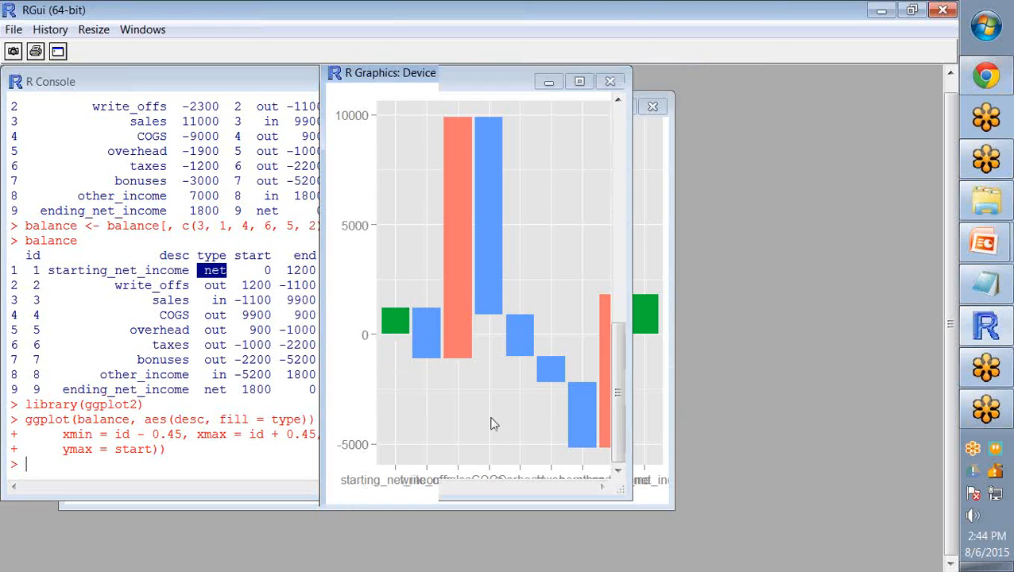
Maximize the R Graphics: Device 2 window with all nine bars.
left_click(578, 80)
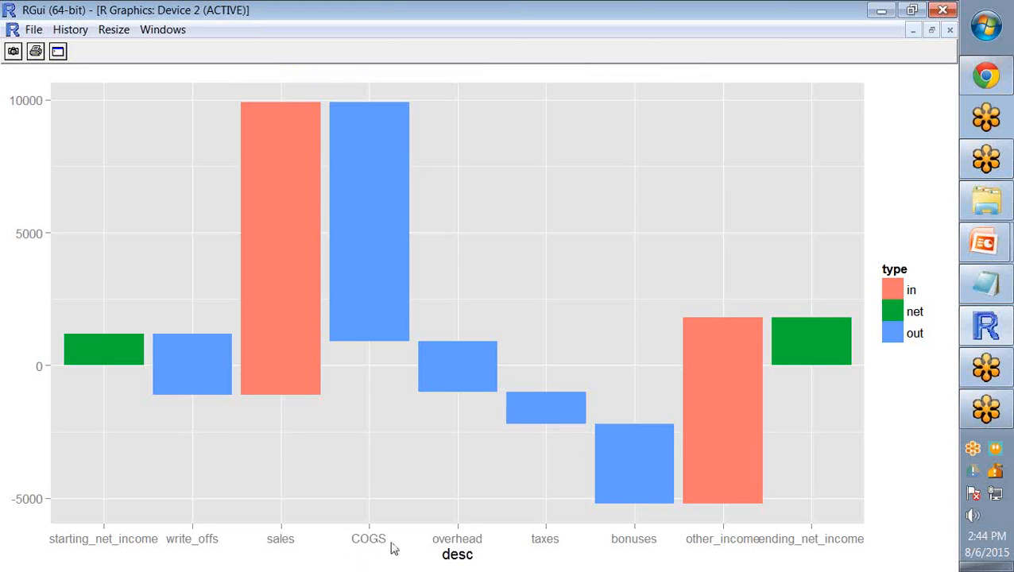
mouse_move(734, 547)
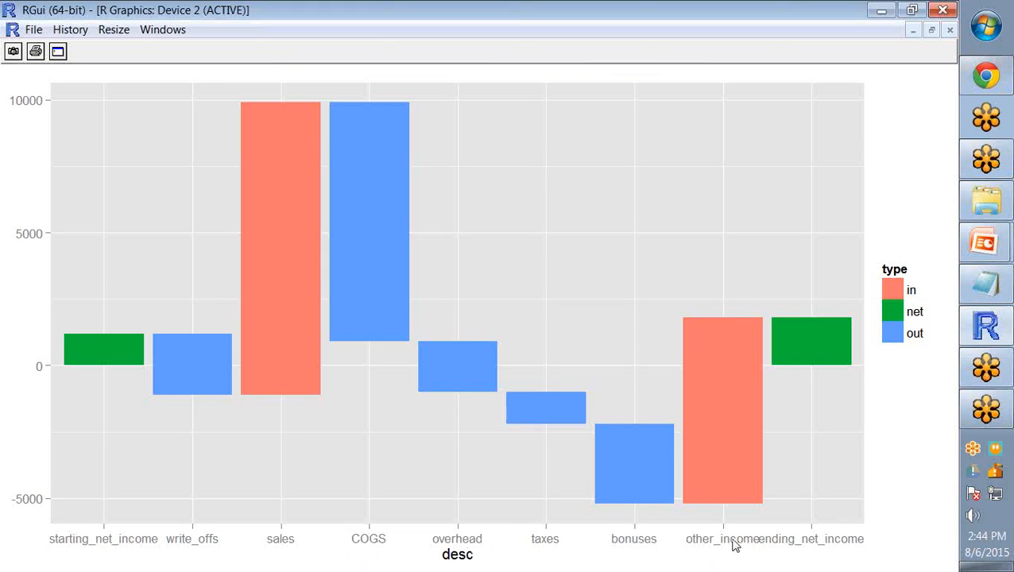
mouse_move(834, 550)
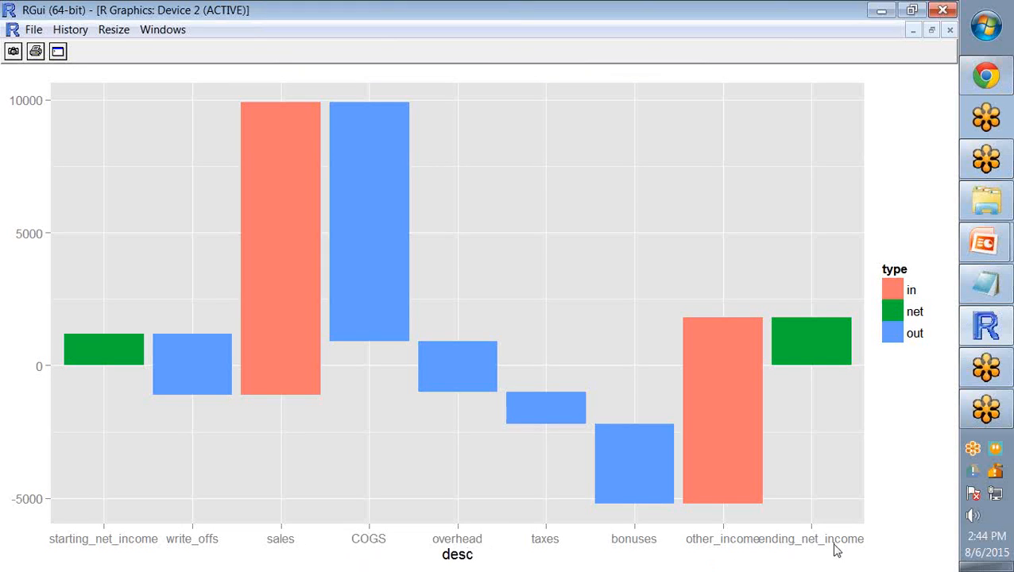
mouse_move(67, 366)
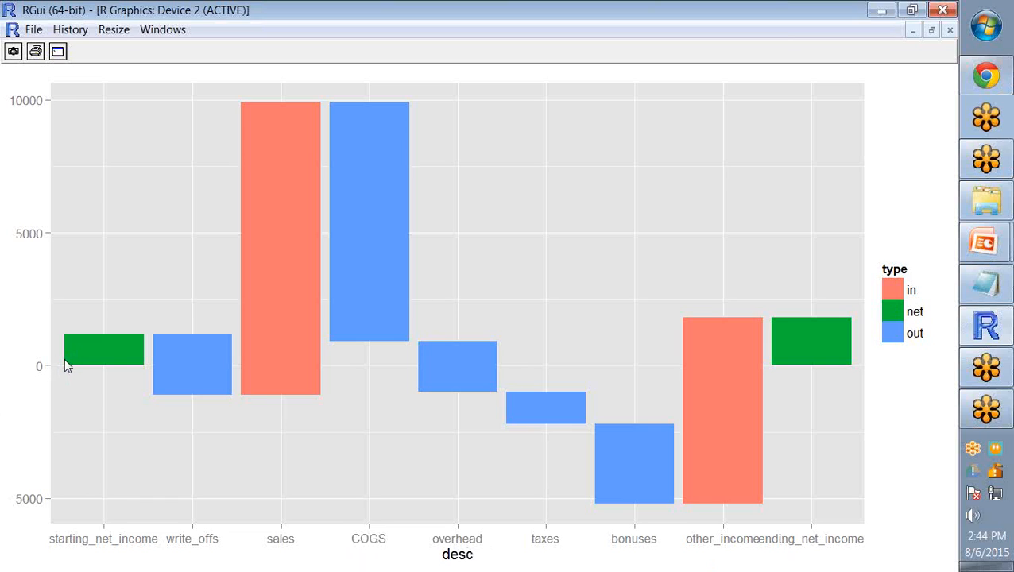
mouse_move(118, 372)
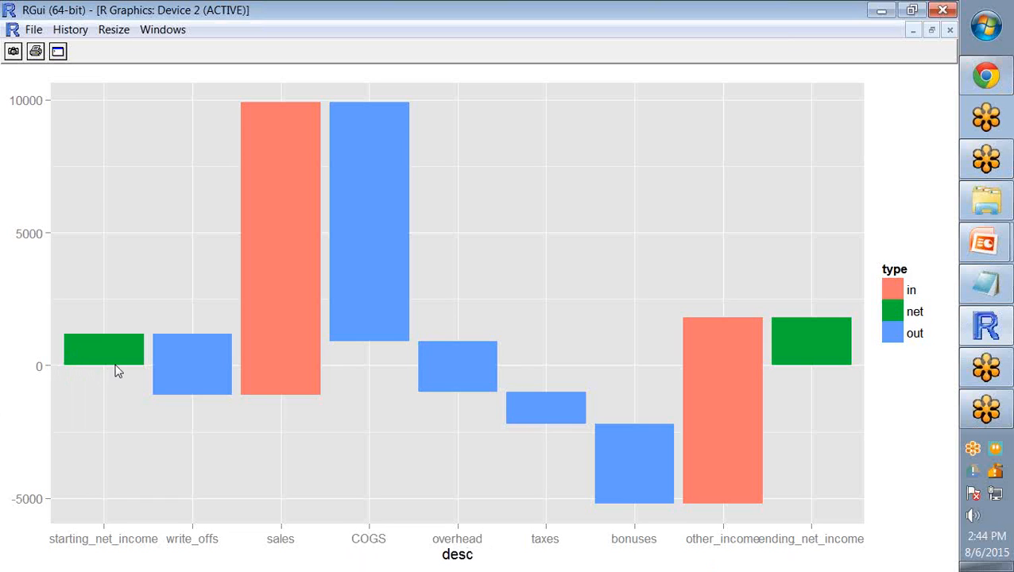
mouse_move(85, 346)
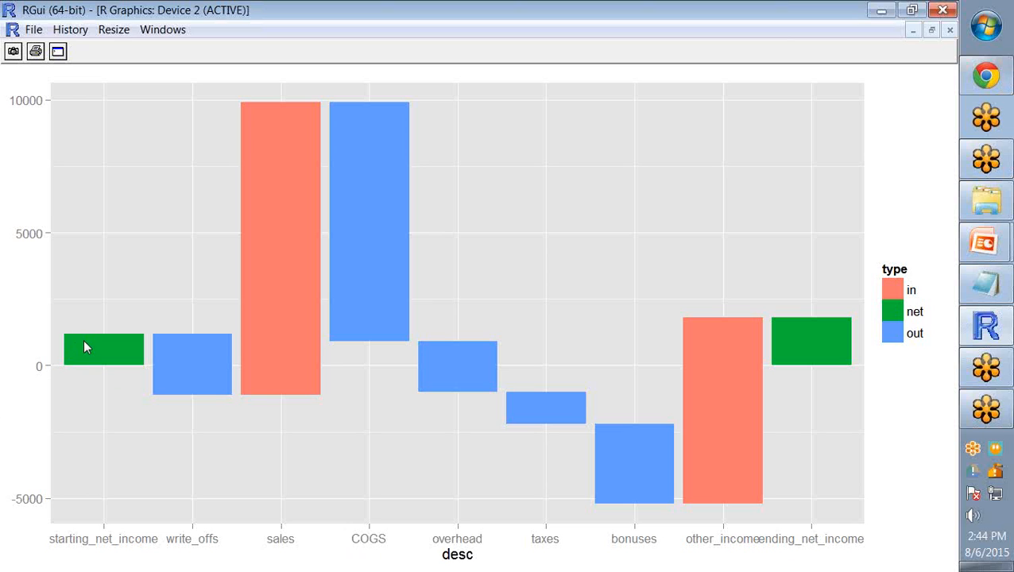
mouse_move(695, 64)
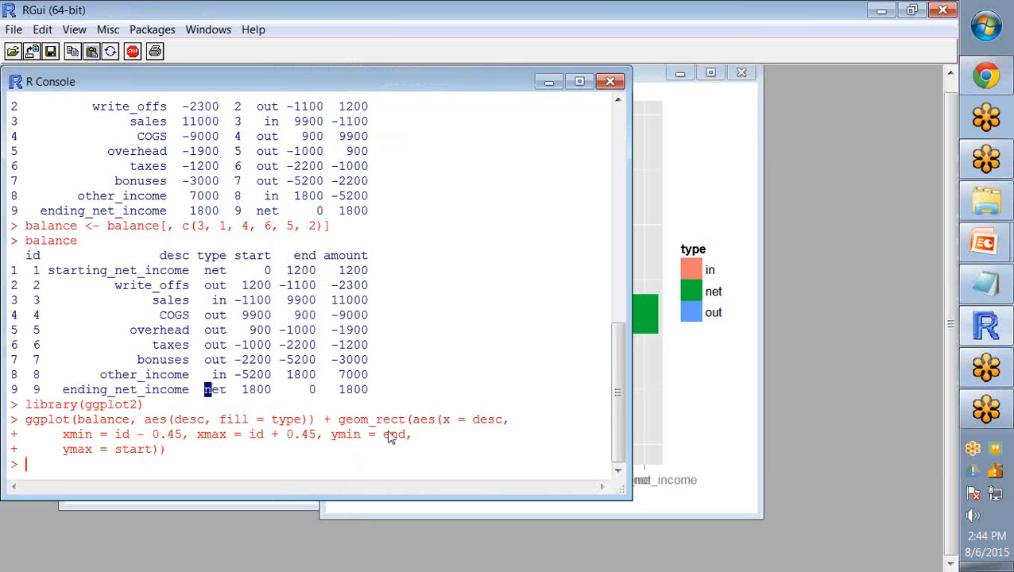
mouse_move(391, 435)
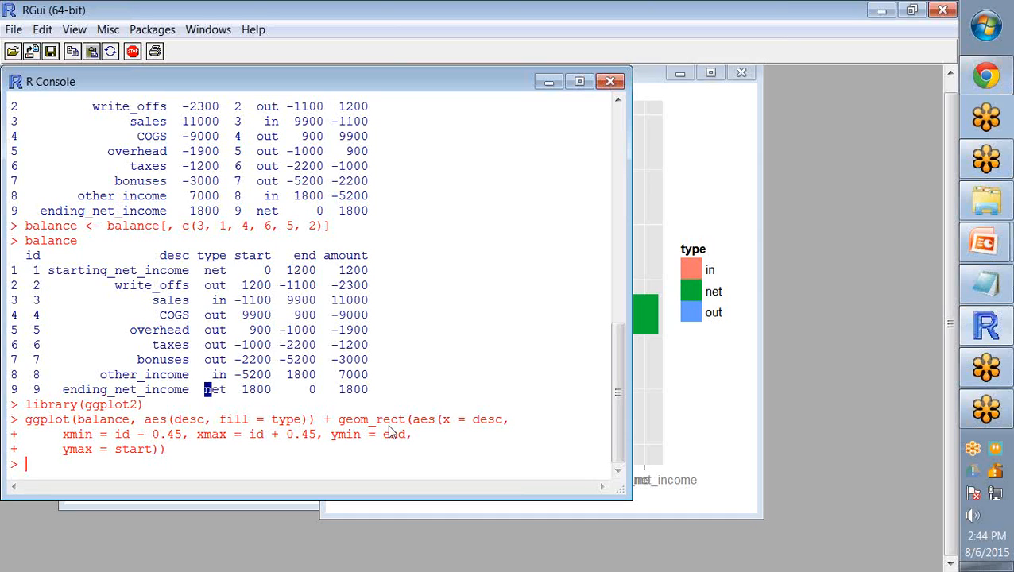
mouse_move(690, 498)
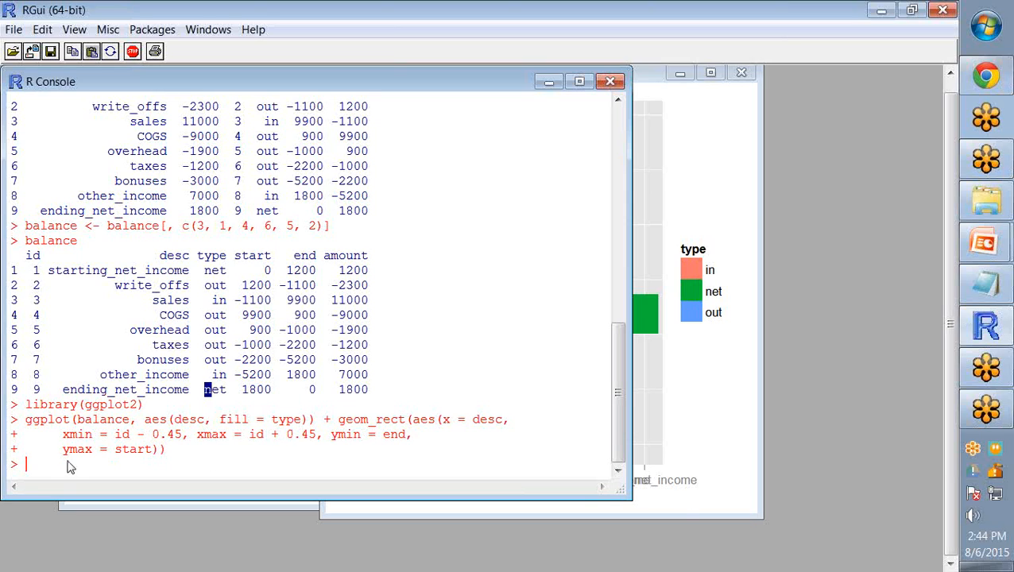
mouse_move(123, 387)
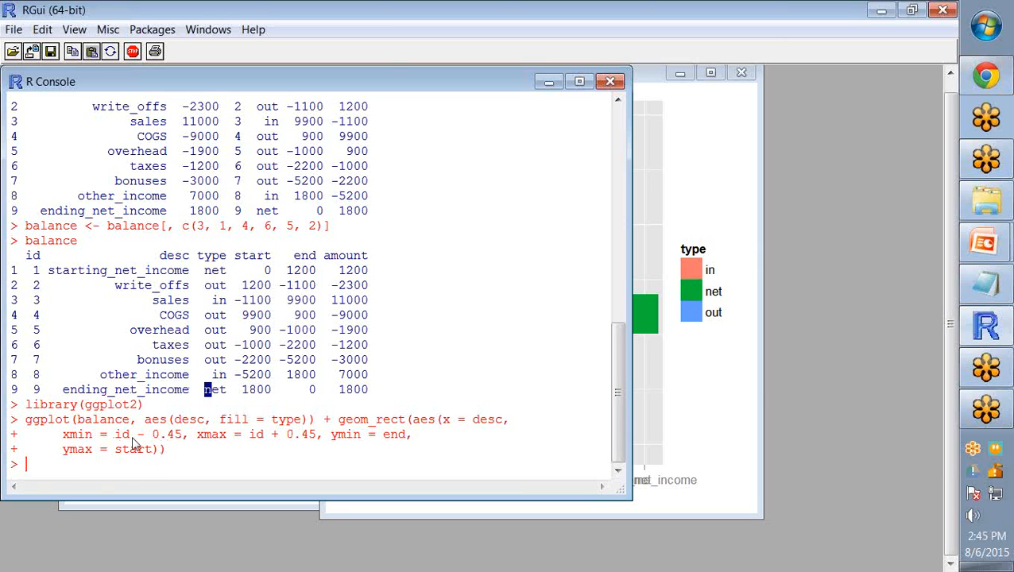
mouse_move(226, 452)
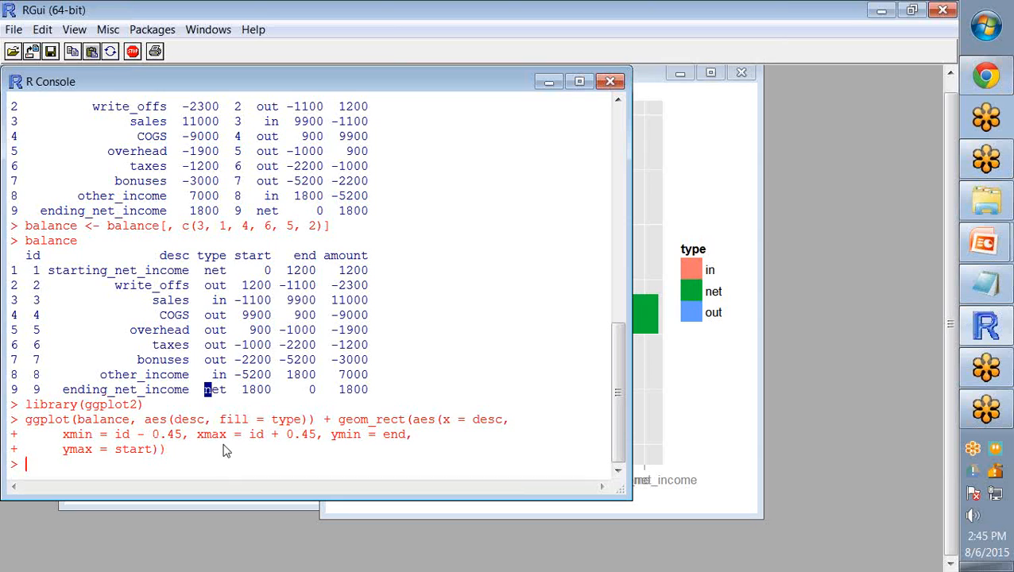
mouse_move(302, 446)
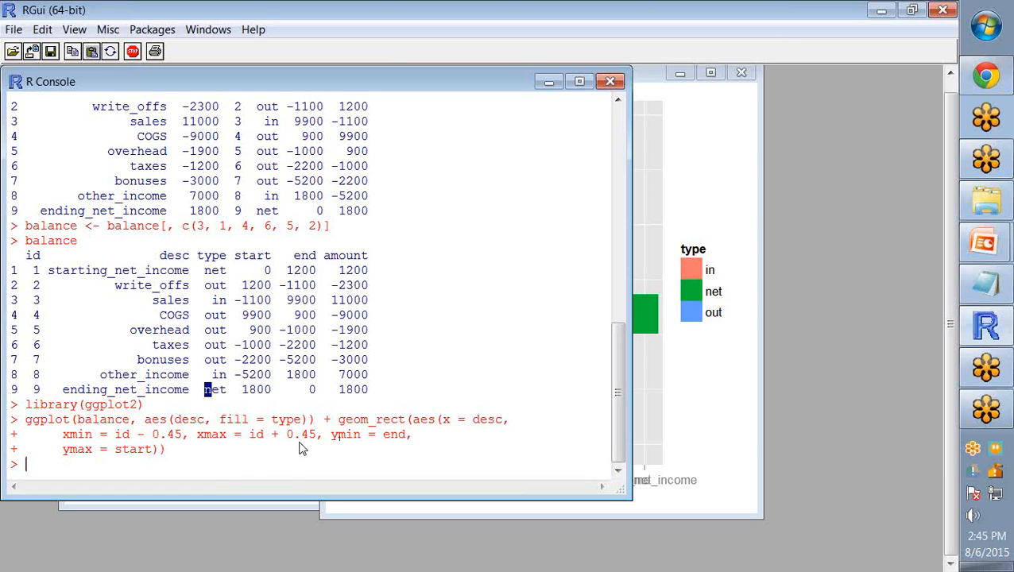
mouse_move(405, 429)
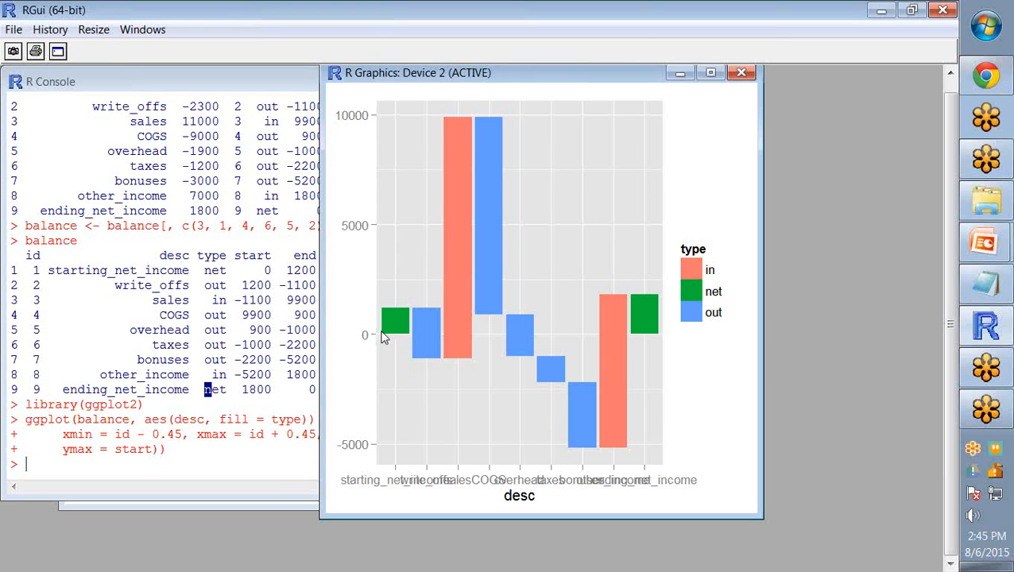
mouse_move(426, 487)
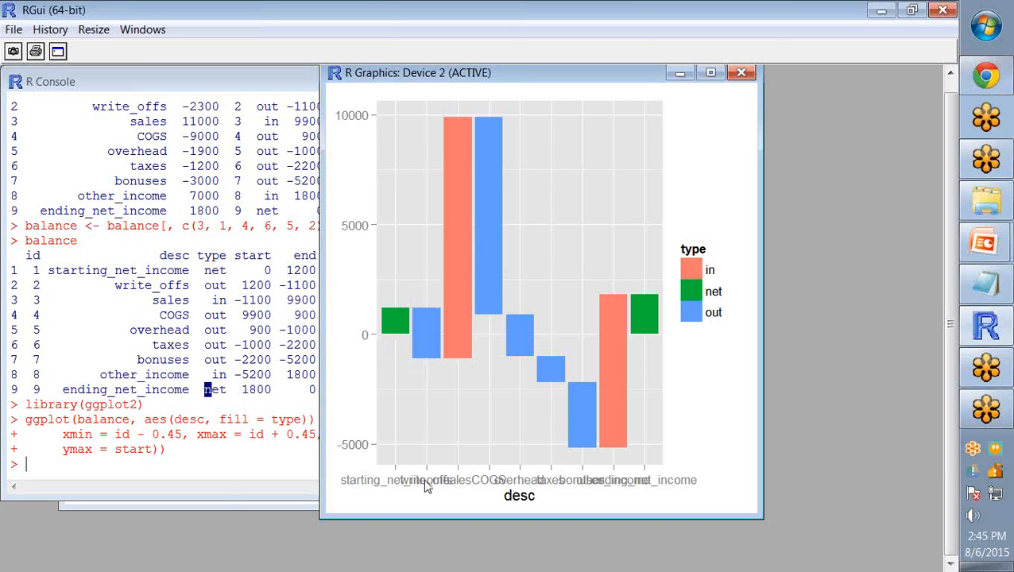
mouse_move(423, 455)
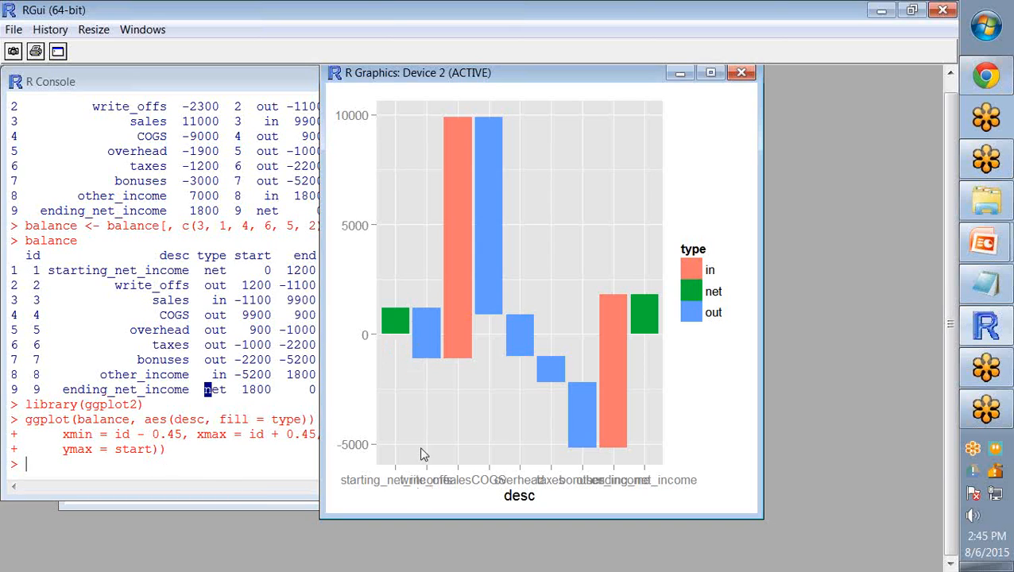